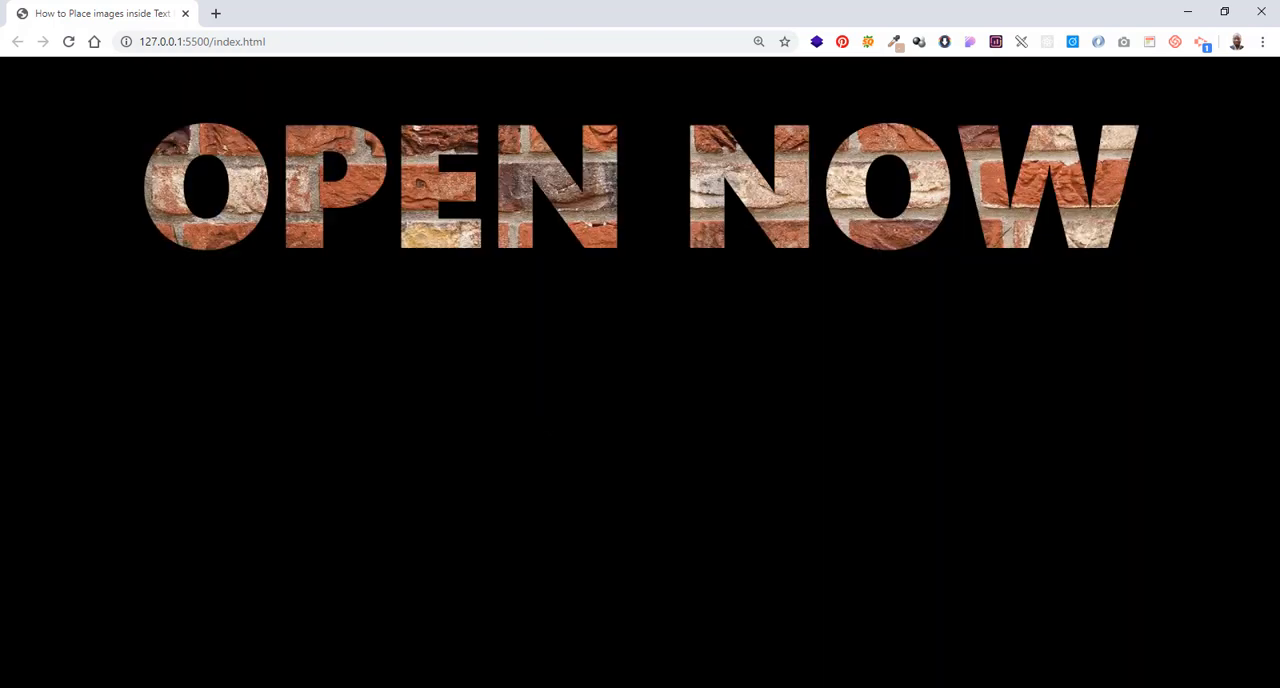
mouse_move(502, 384)
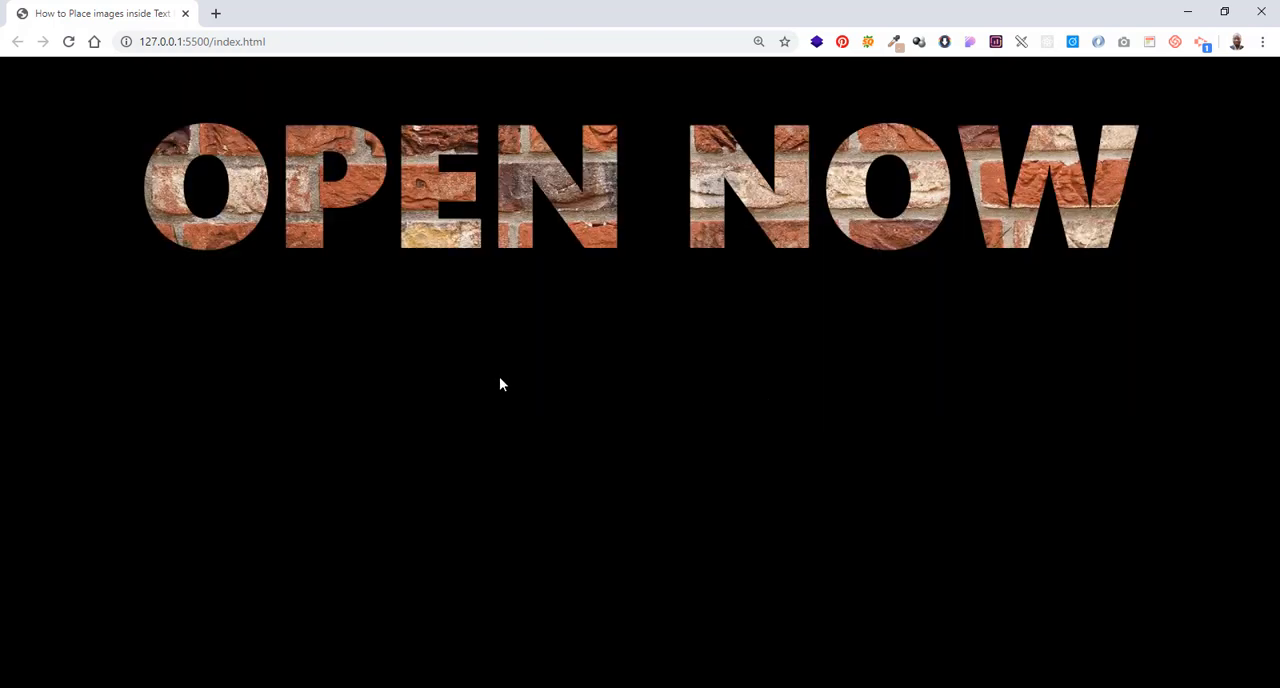
Open Chrome DevTools on the OPEN NOW page via Inspect and dock them beside the page
right_click(501, 384)
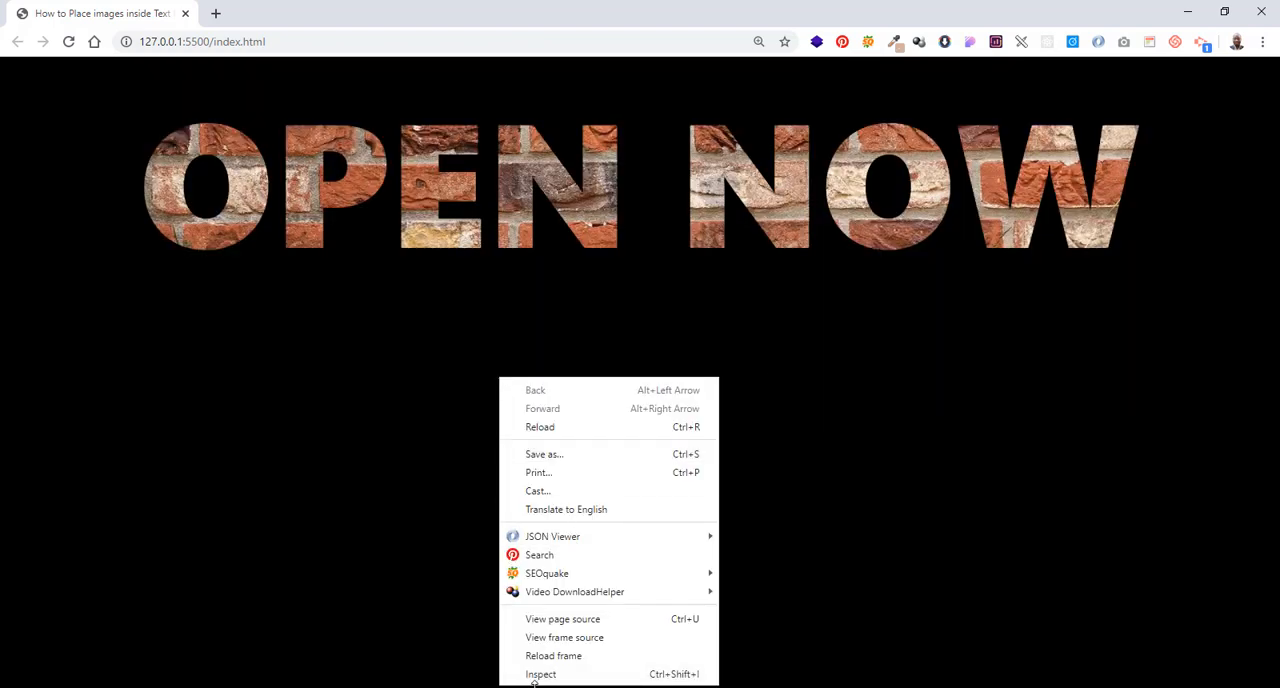
click(935, 429)
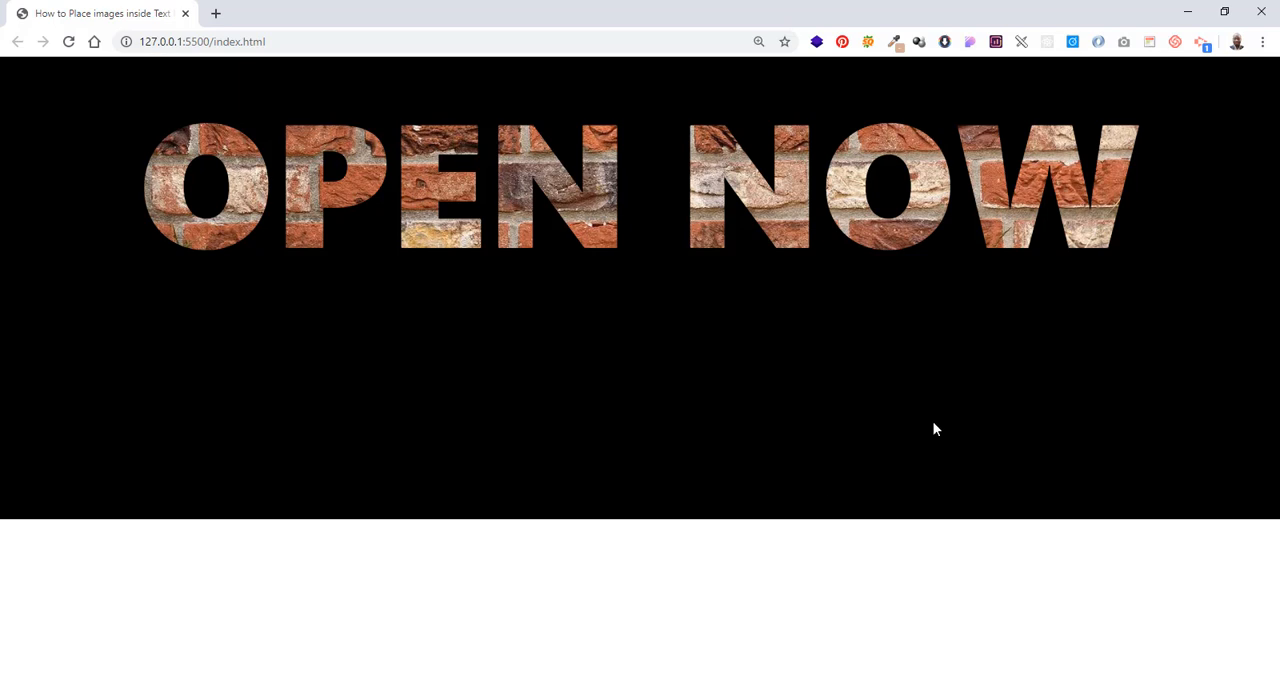
key(F12)
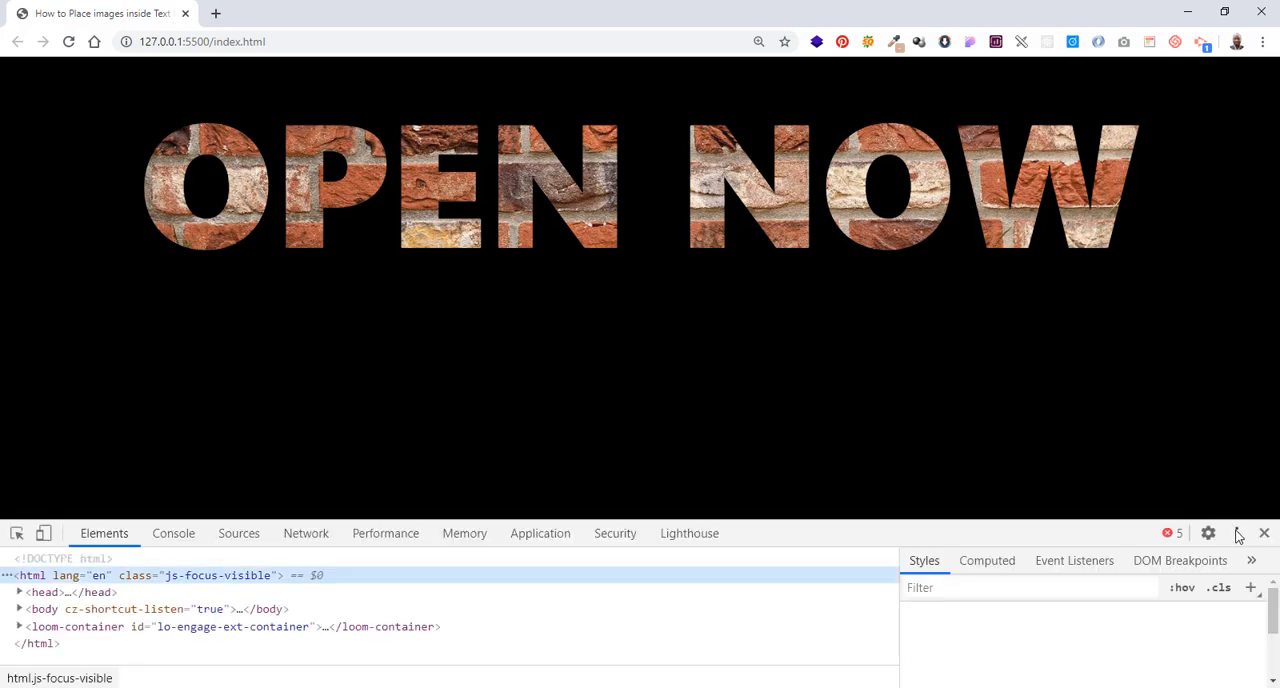
click(1237, 533)
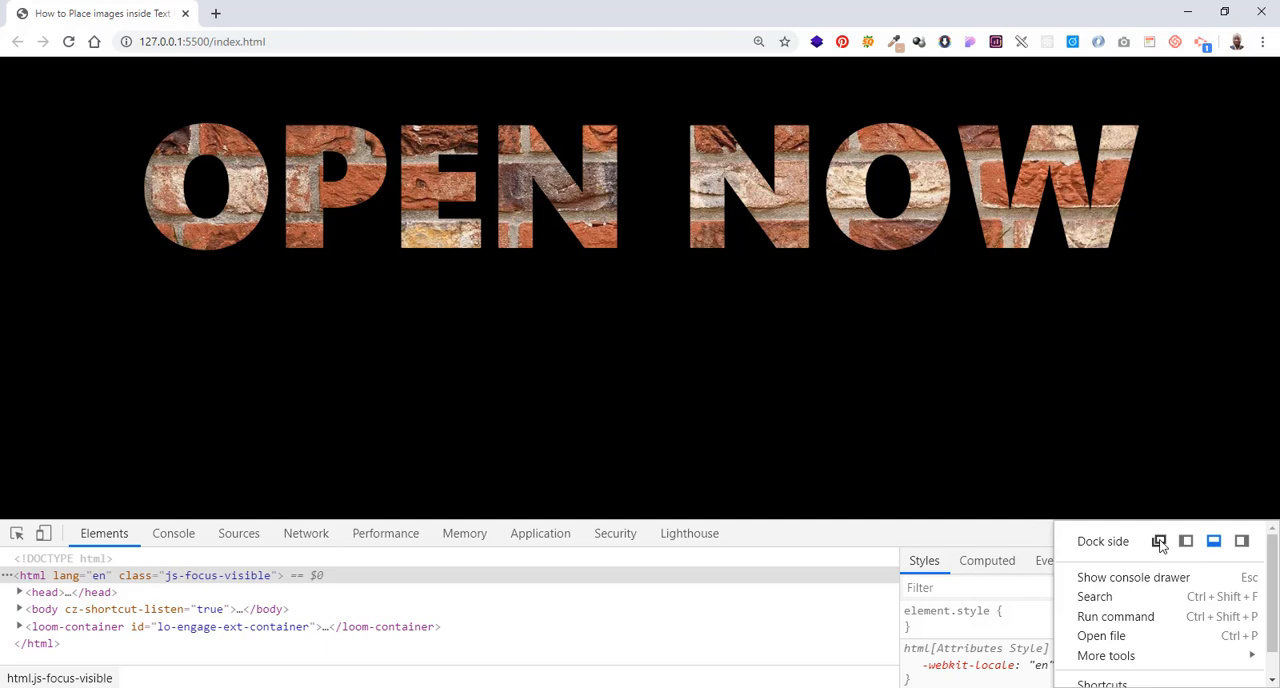
mouse_move(1186, 541)
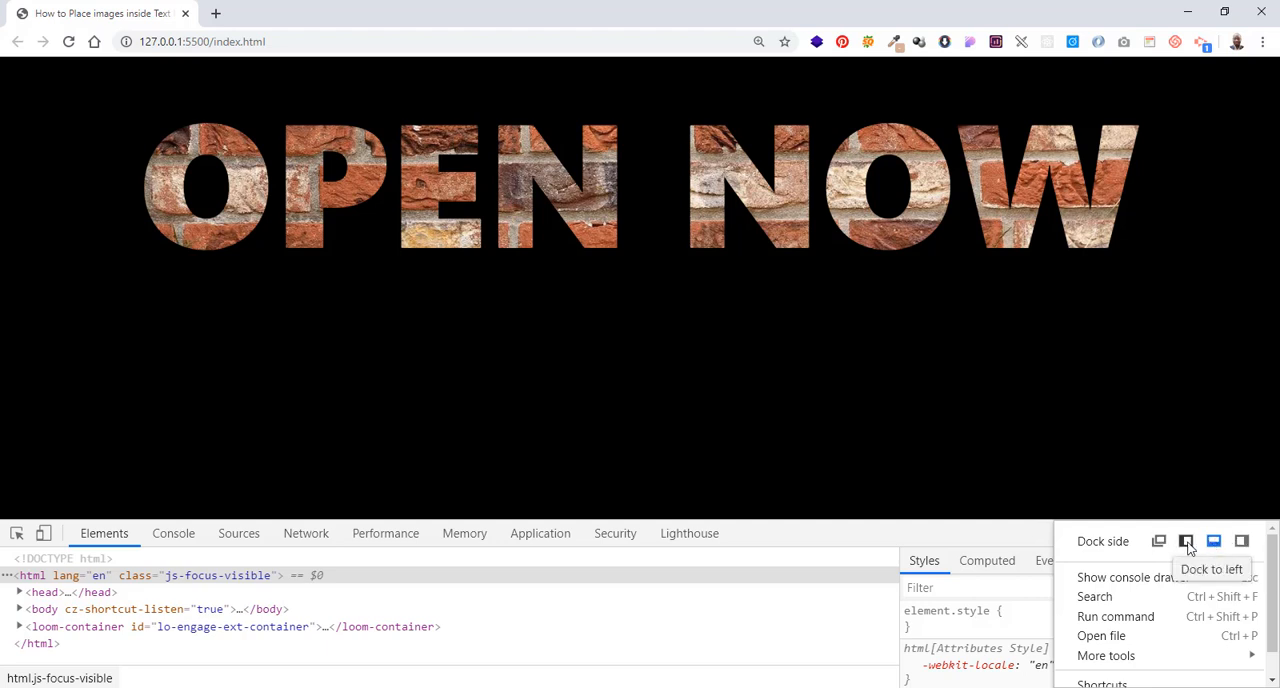
click(1186, 541)
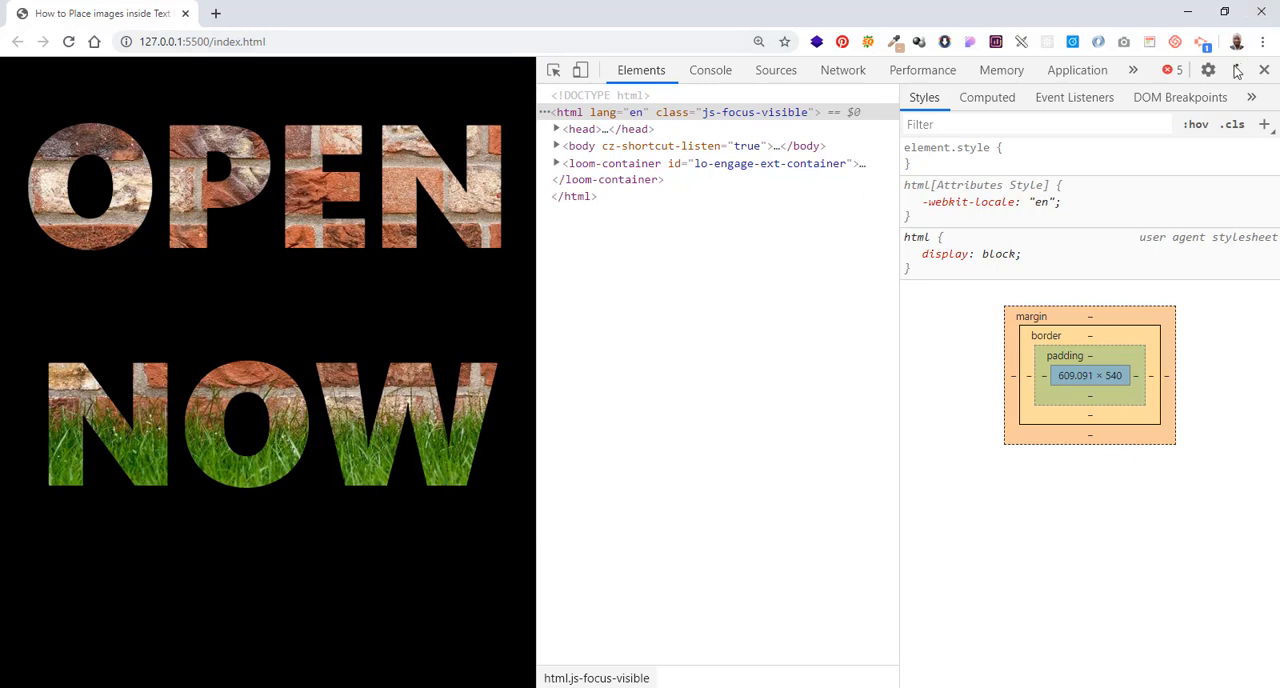
mouse_move(1238, 70)
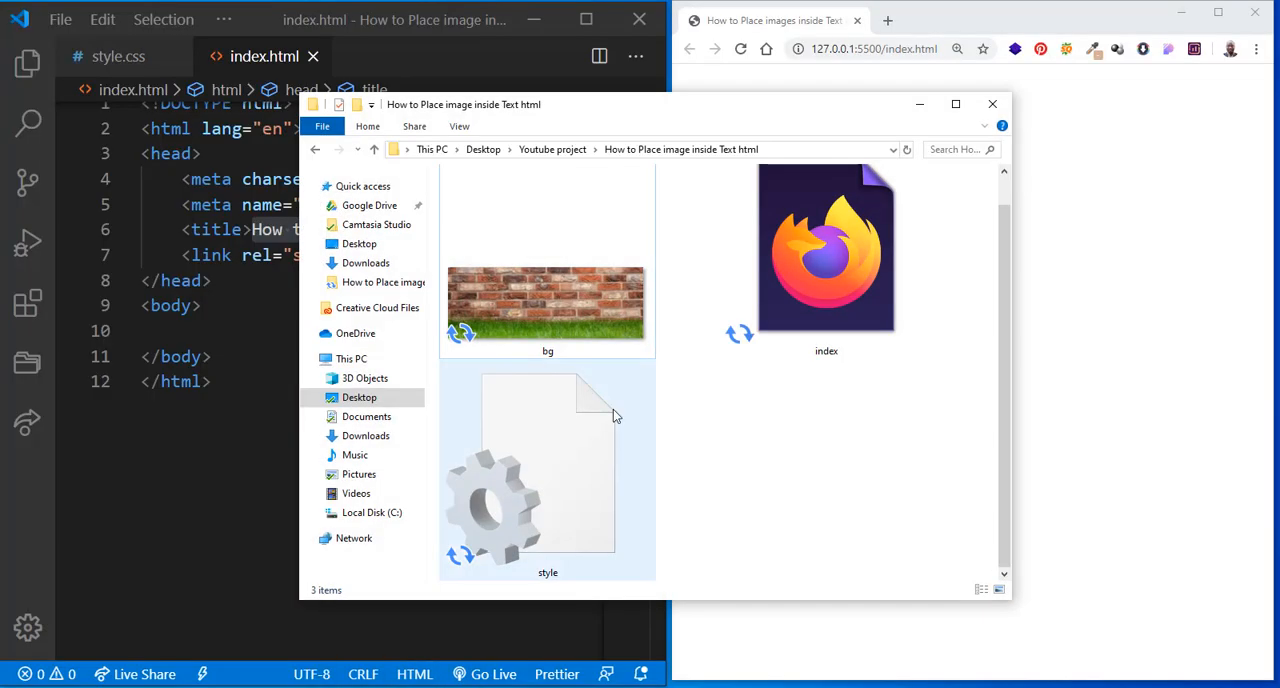
Review the bg image, index and style files in File Explorer, then return to VS Code
click(992, 103)
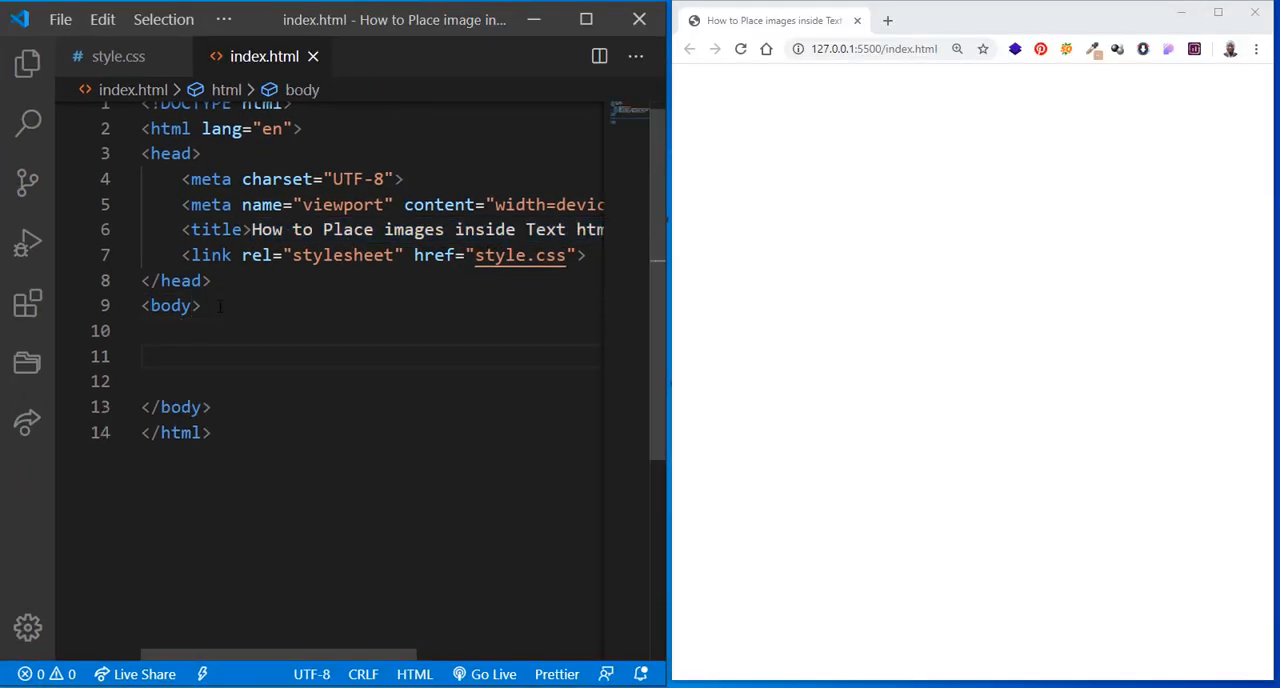
Add an <h1>Open Now</h1> heading inside index.html's body and save
text(h1>Open Now</h1>)
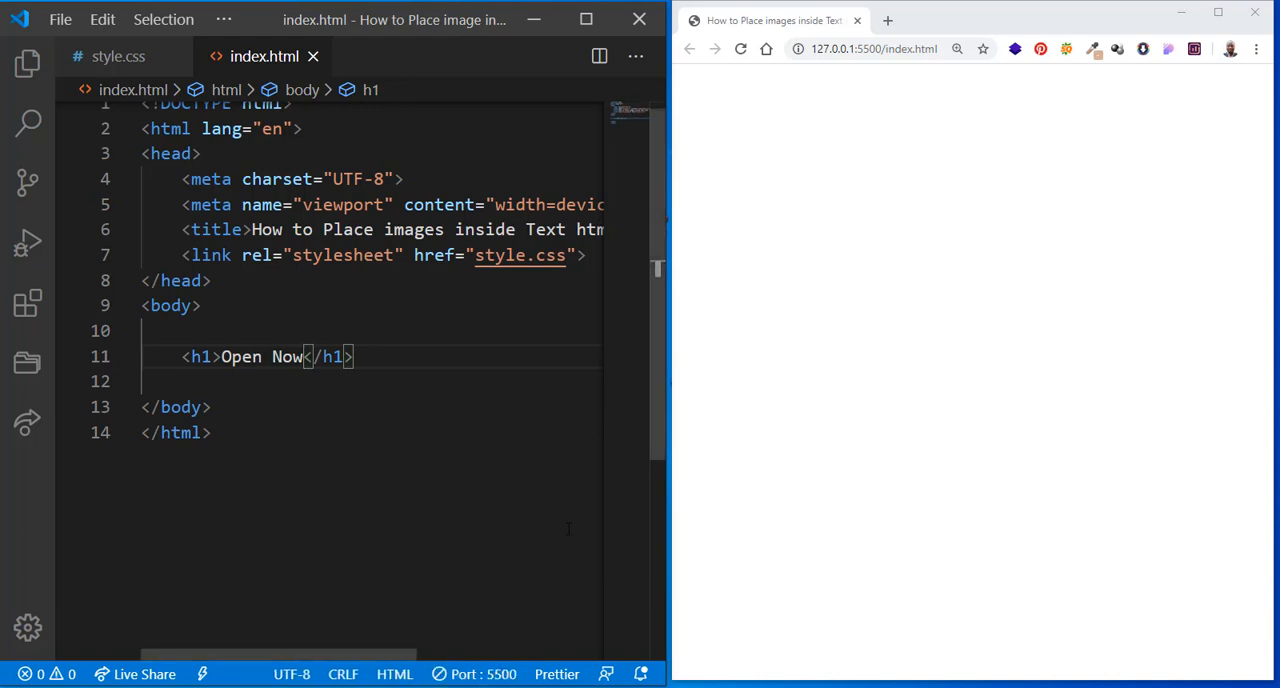
click(740, 49)
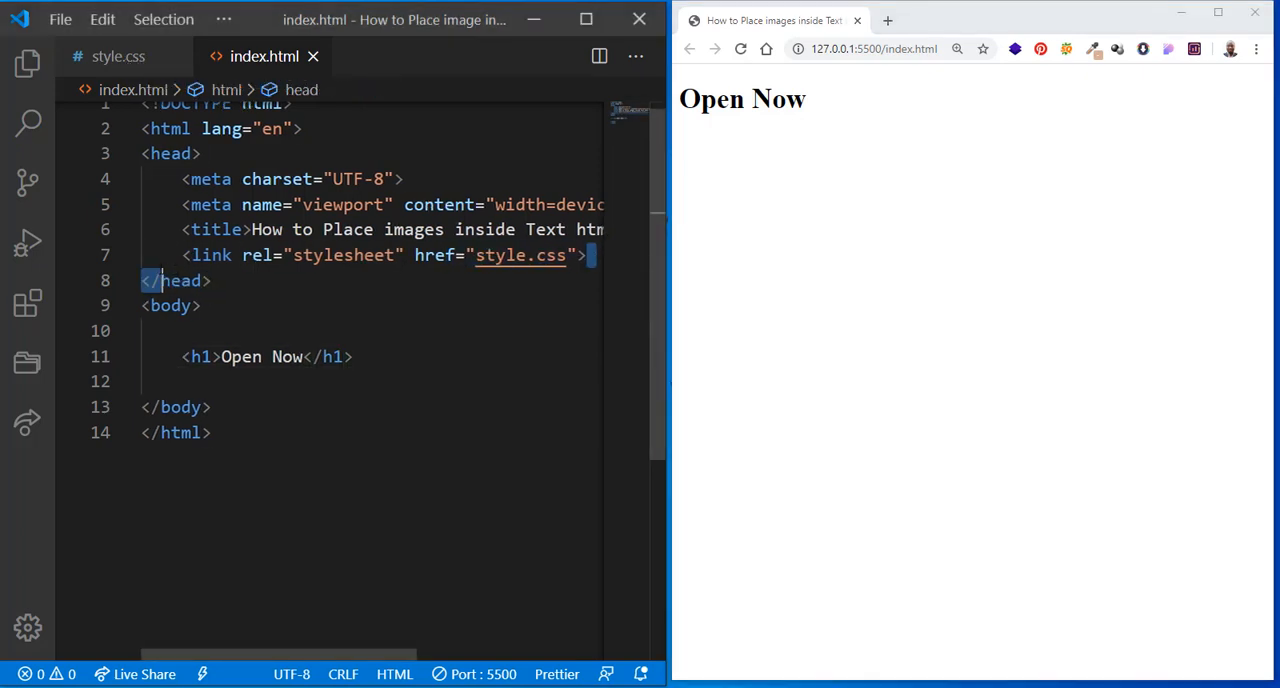
click(27, 63)
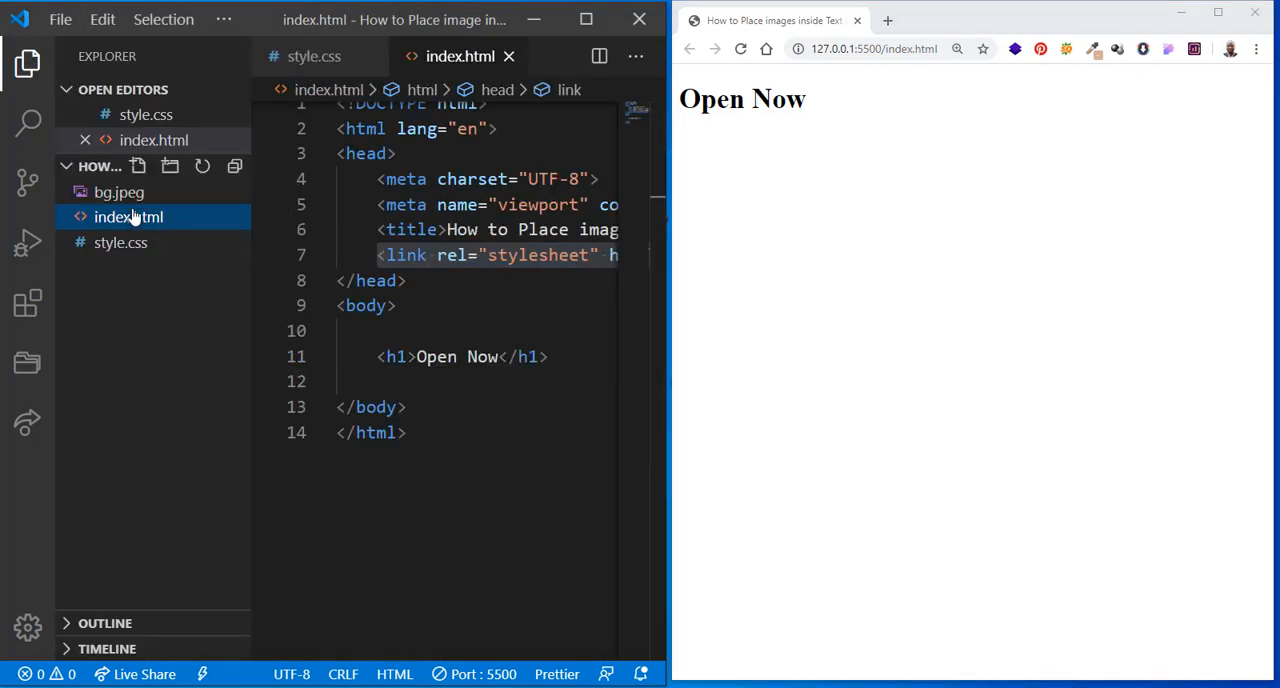
Write a style.css body rule: margin 0, padding 0, black background, 'Segoe UI' font stack
click(119, 192)
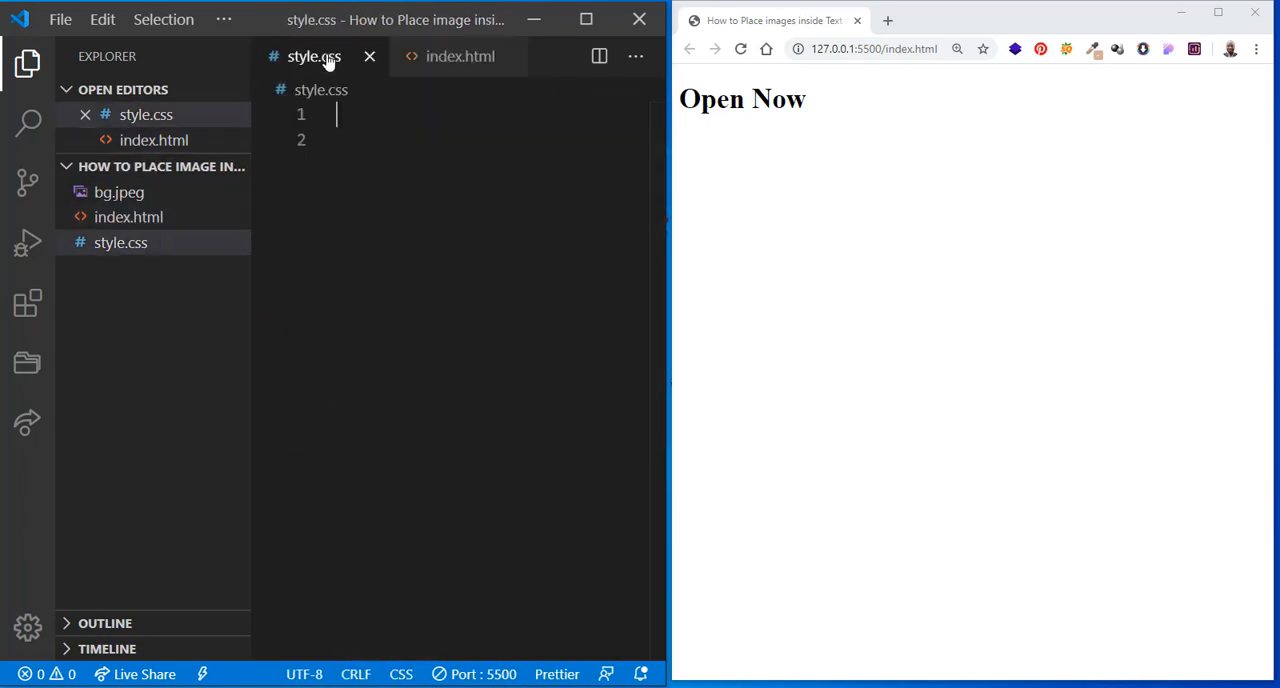
text(body)
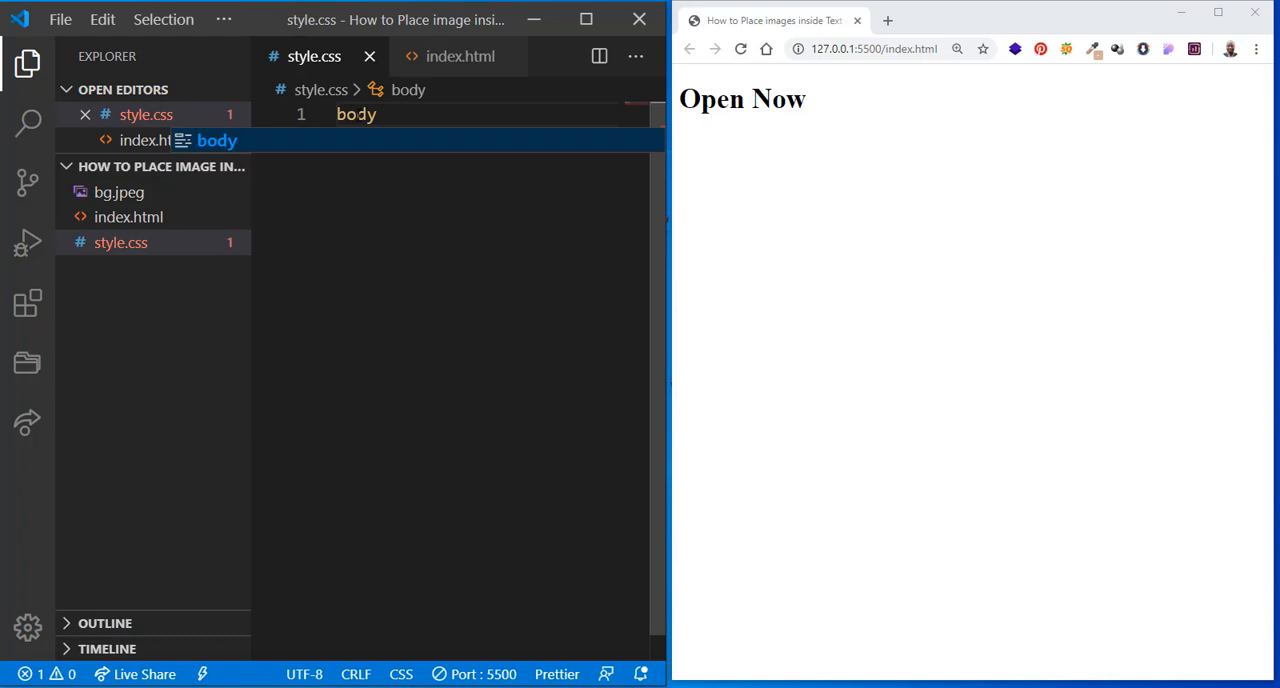
text({)
text(padding: 0;)
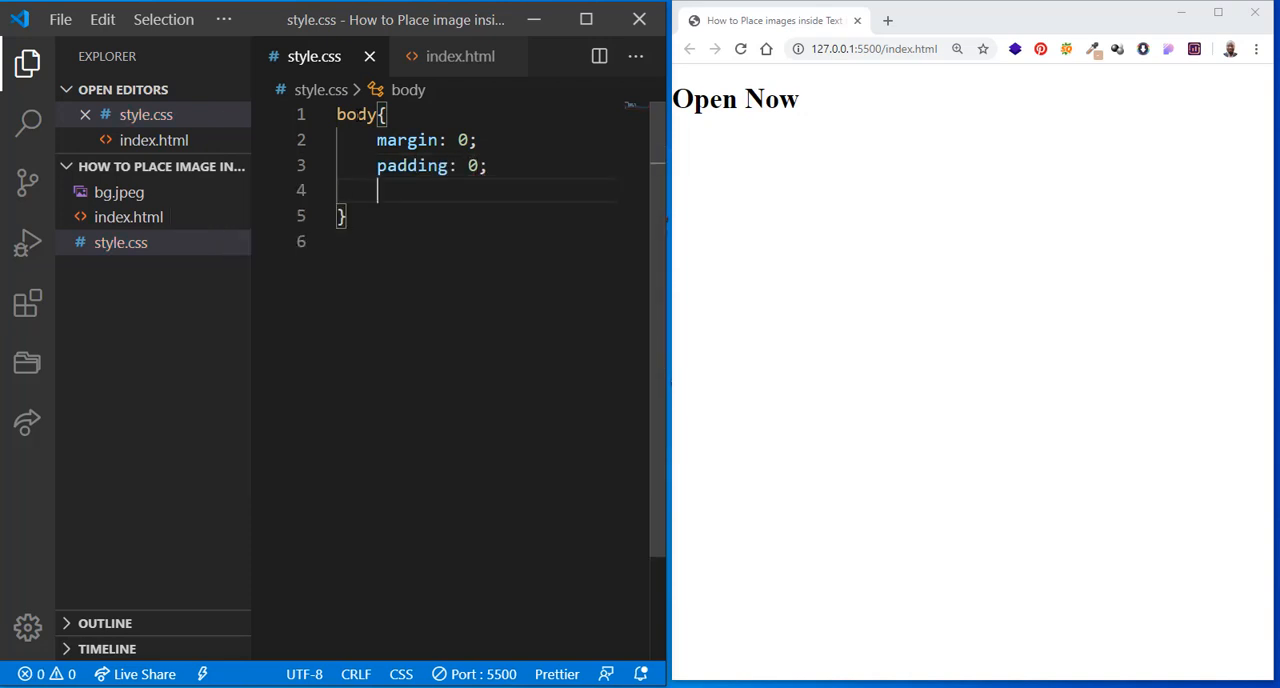
text(back)
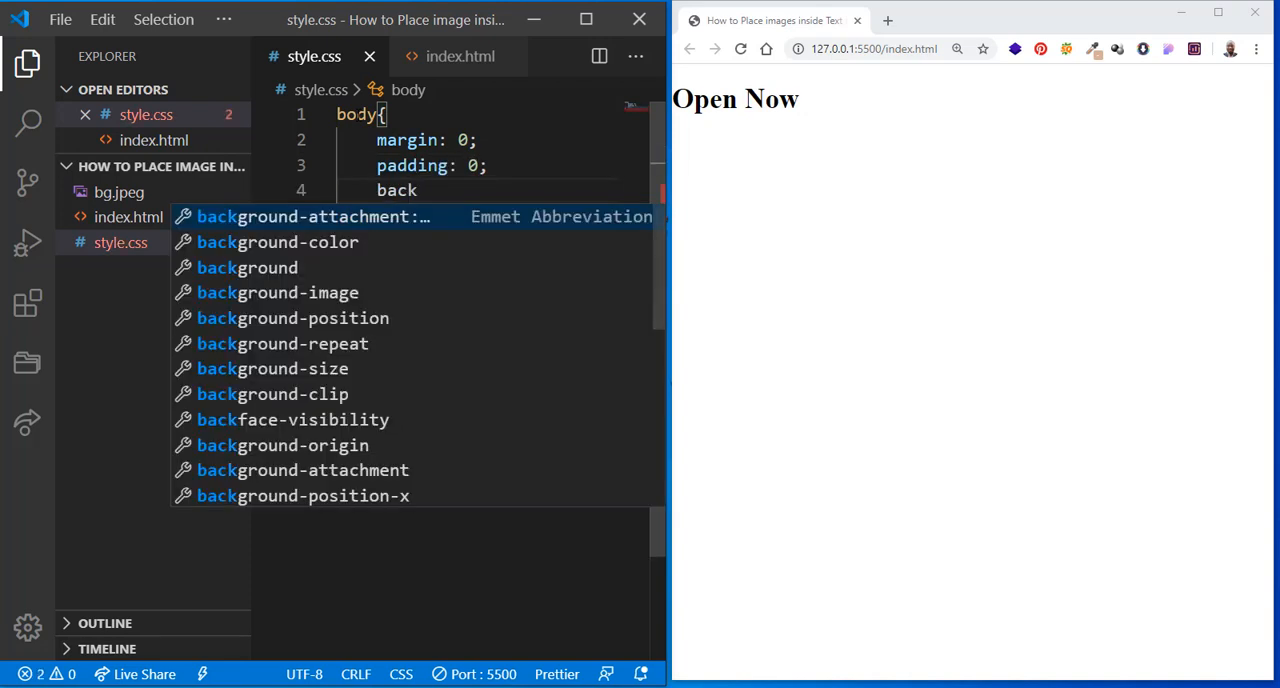
text(background-color: ;)
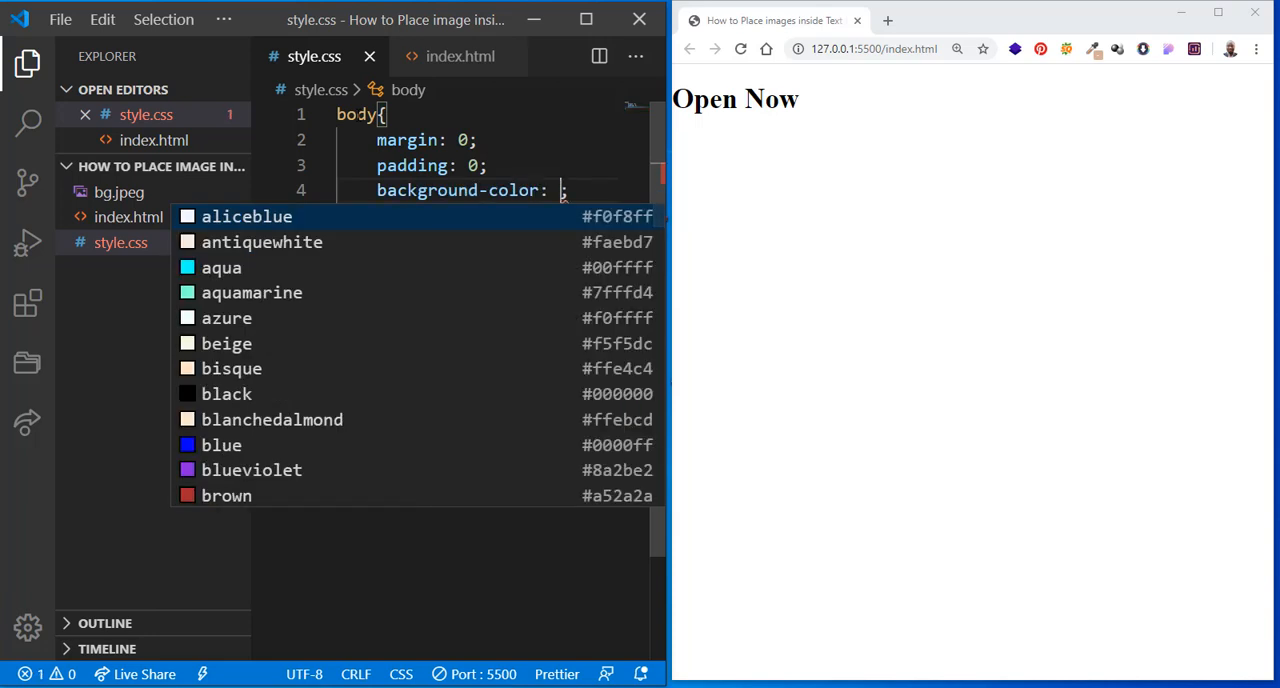
mouse_move(531, 394)
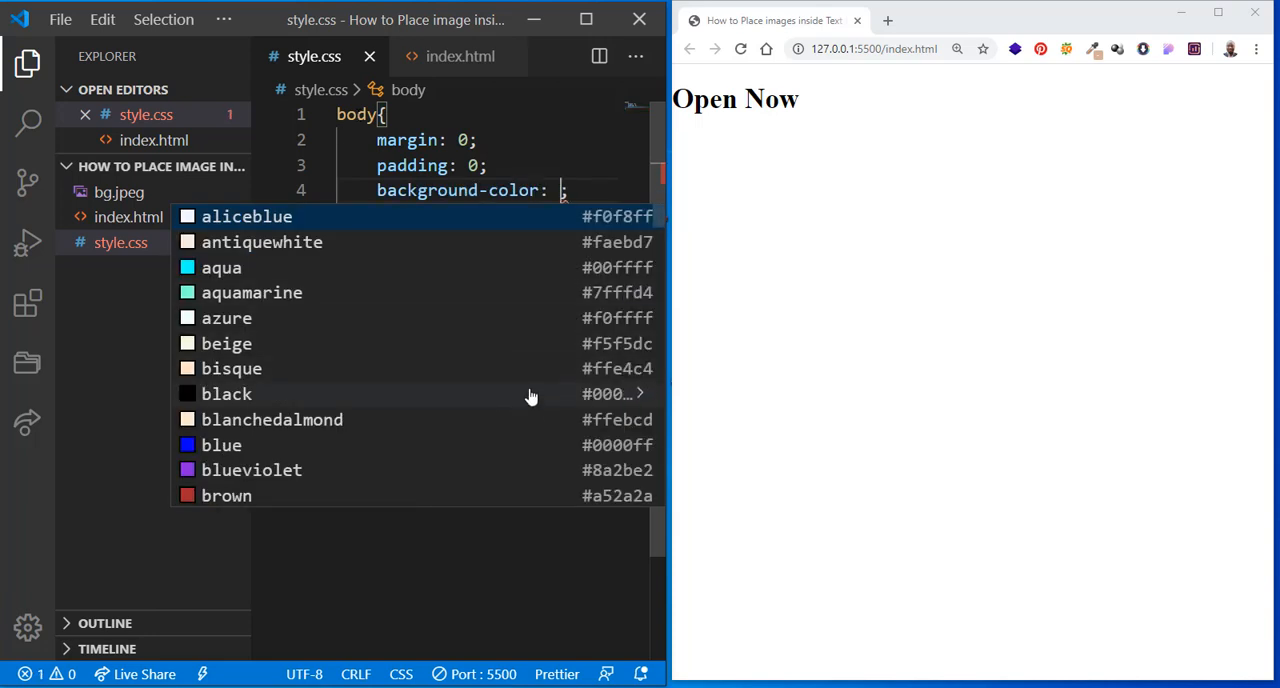
click(226, 393)
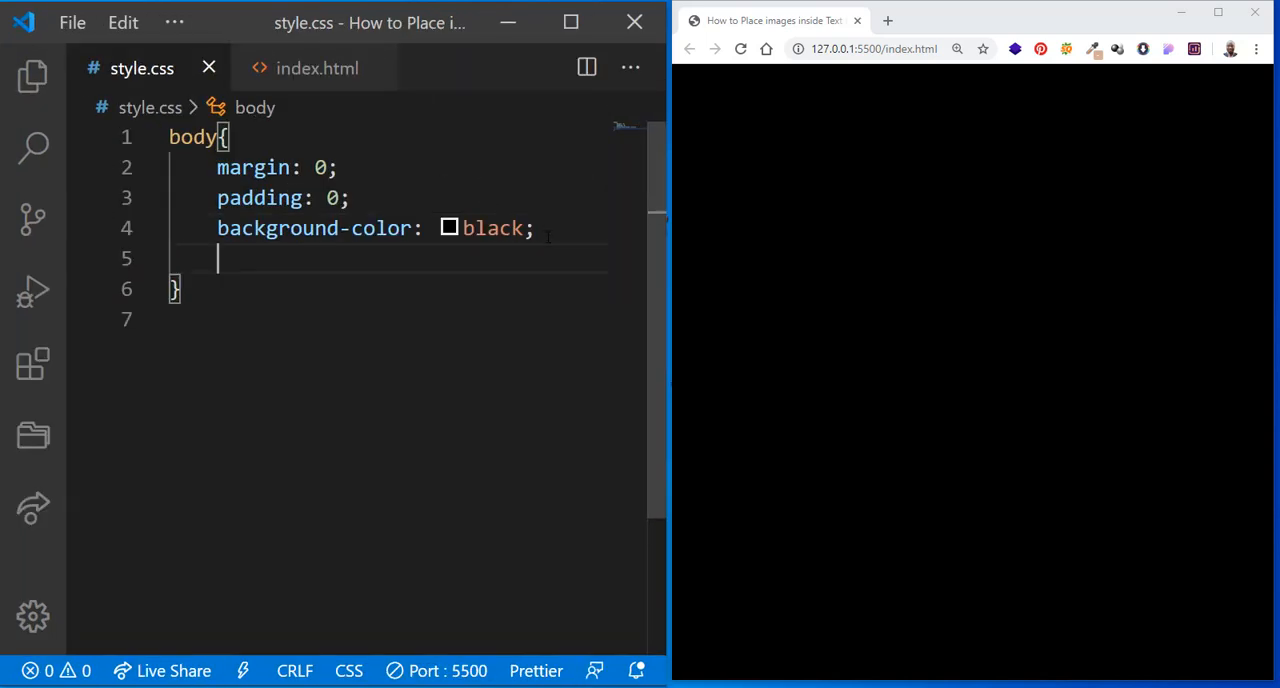
text(font-family: 'Segoe UI', Tahoma,)
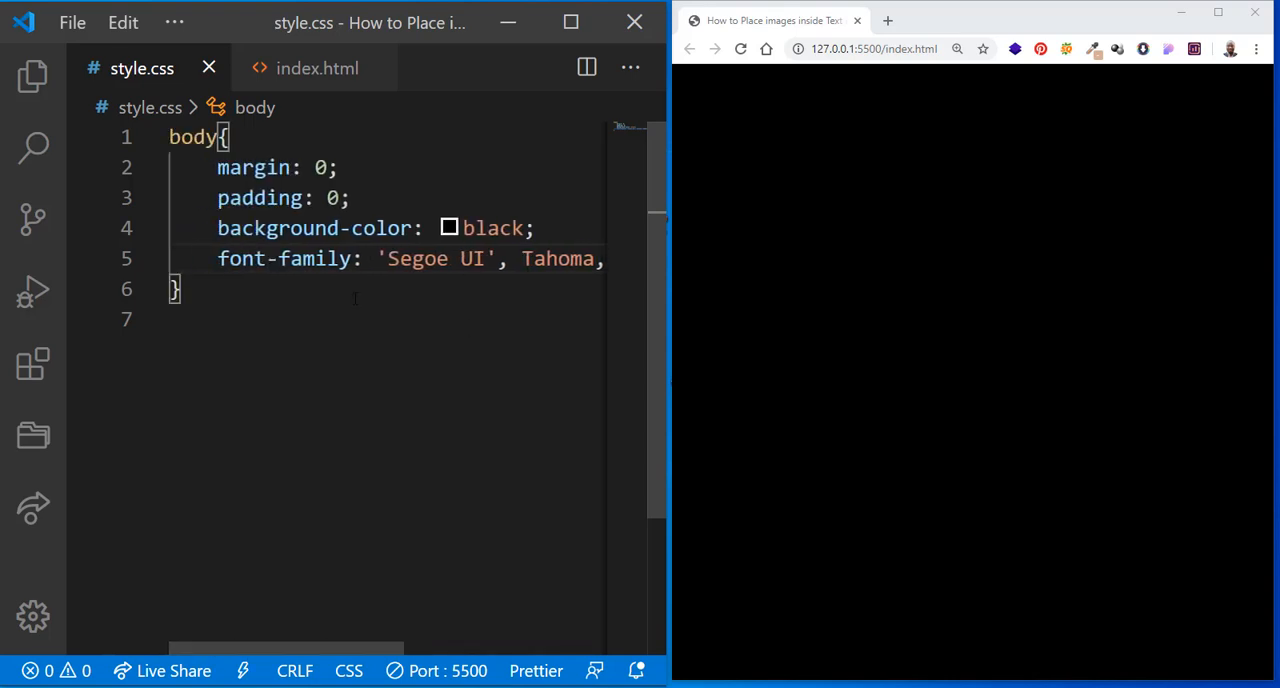
click(317, 67)
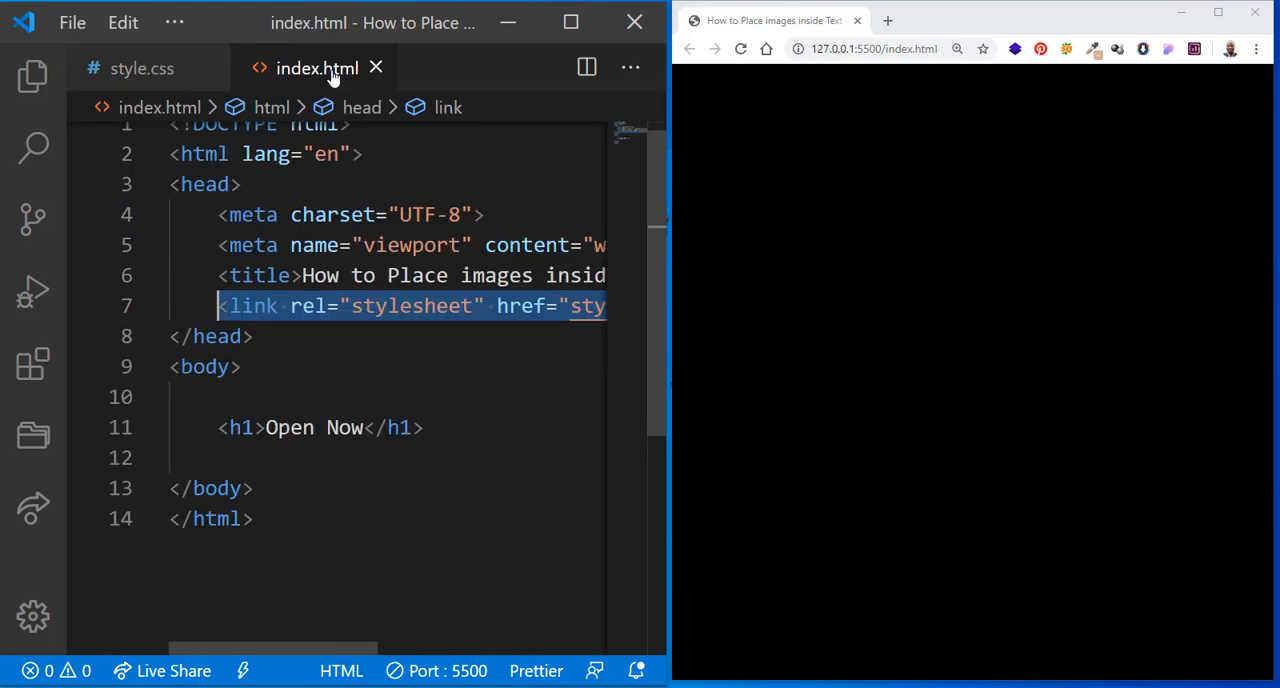
Give the h1 rule #ffffff colour, a 250px font size and zero margin
click(141, 67)
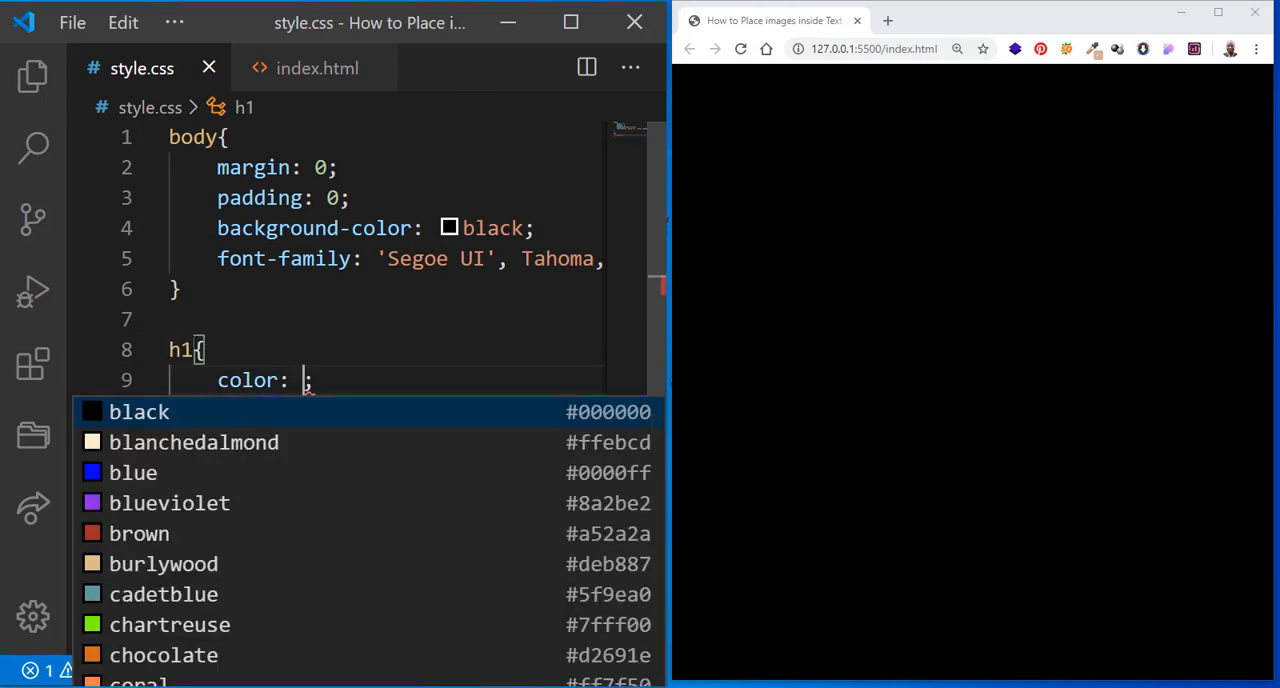
text(#ffffff)
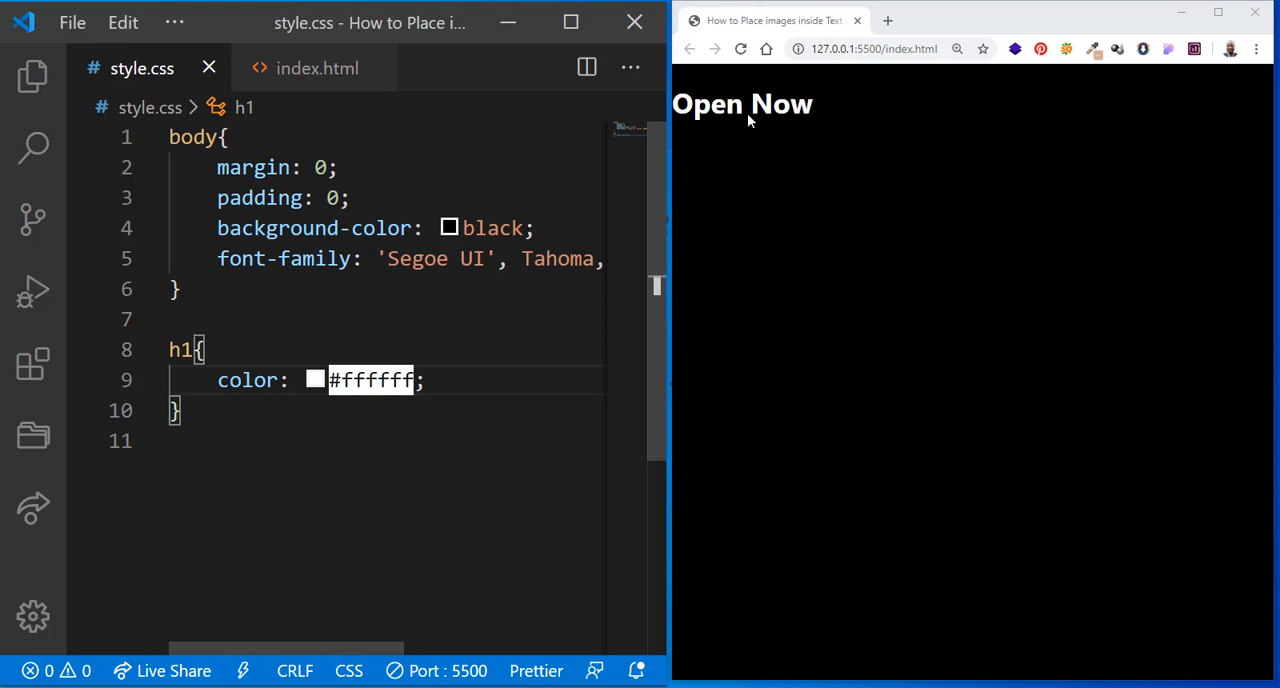
text(font-size: 250px;)
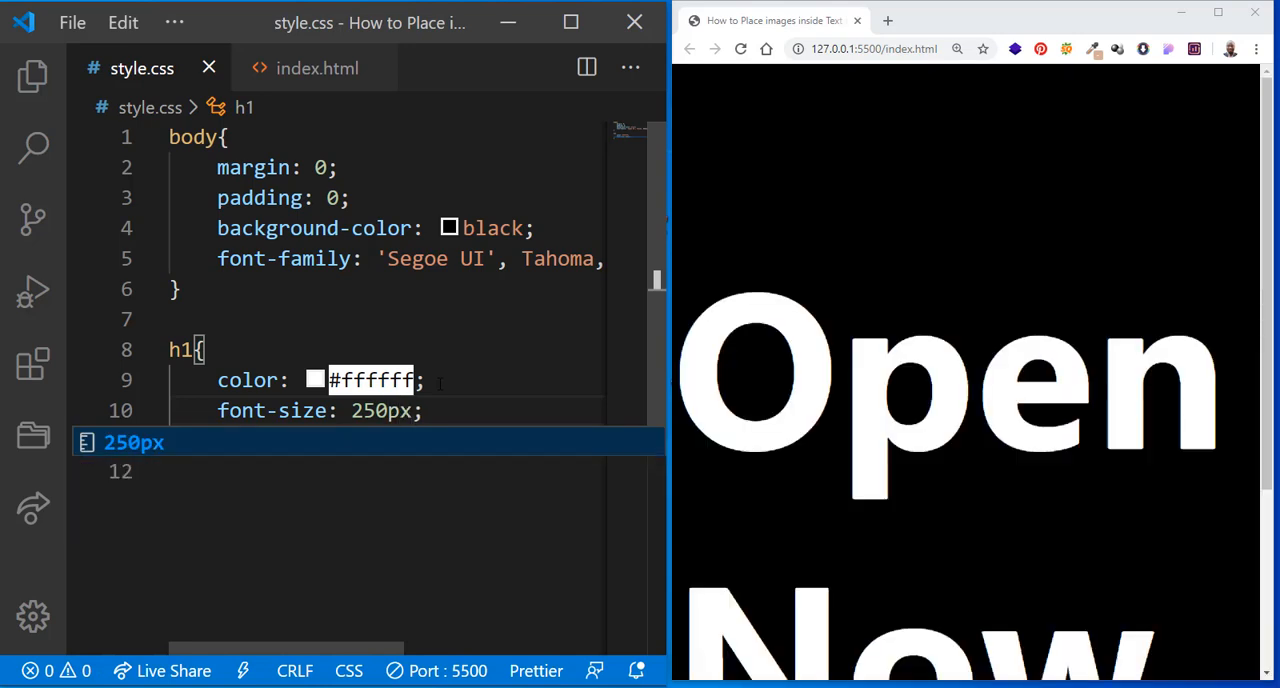
text(margin: 0;)
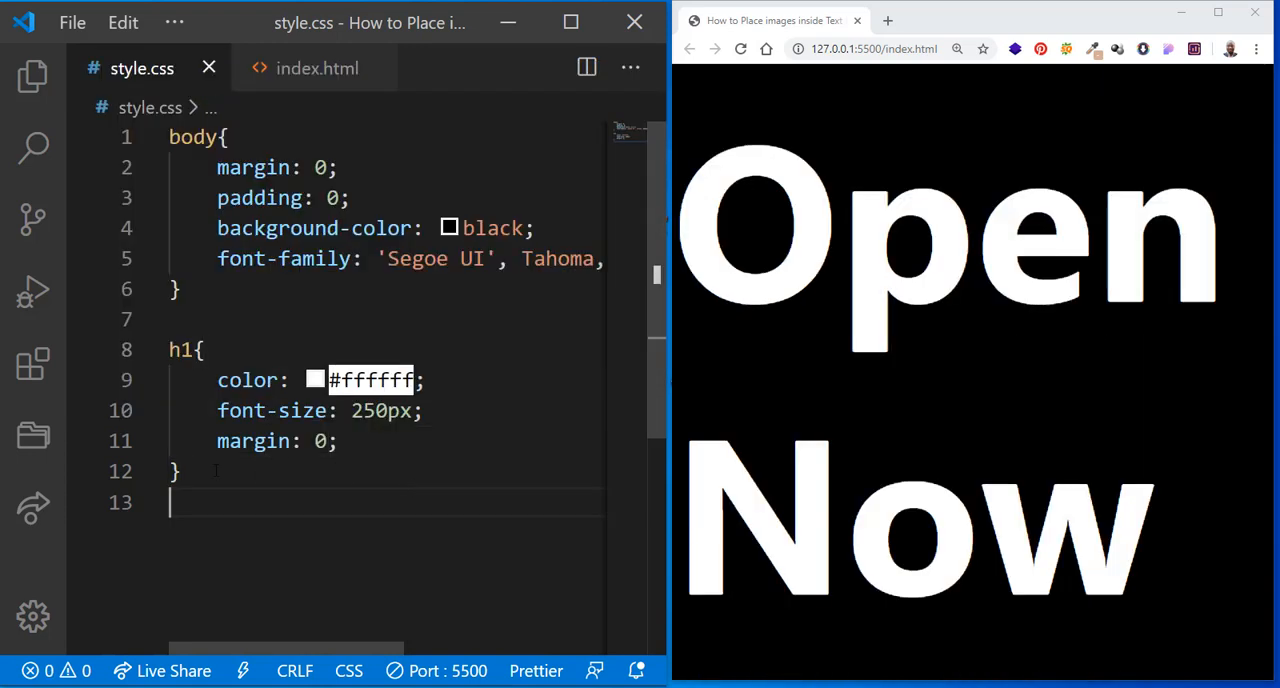
Add text-transform: uppercase and text-align: center to the h1 rule
text(text-transform: uppercase;)
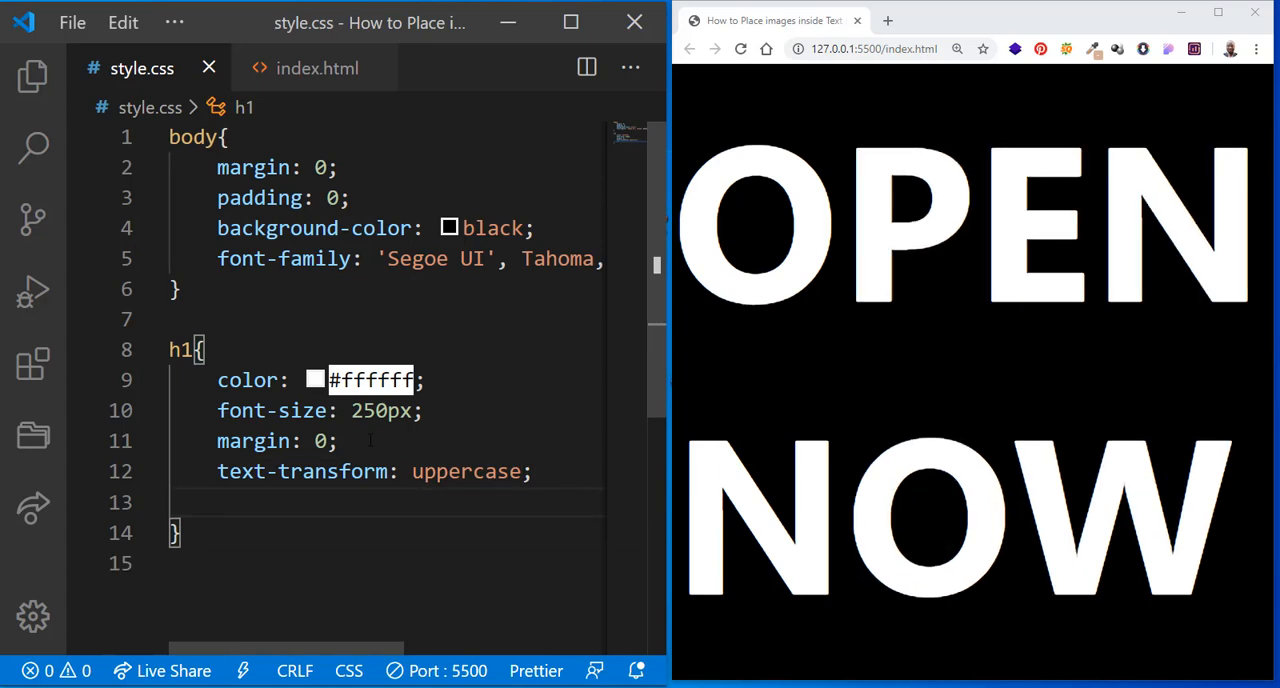
text(text-align: c;)
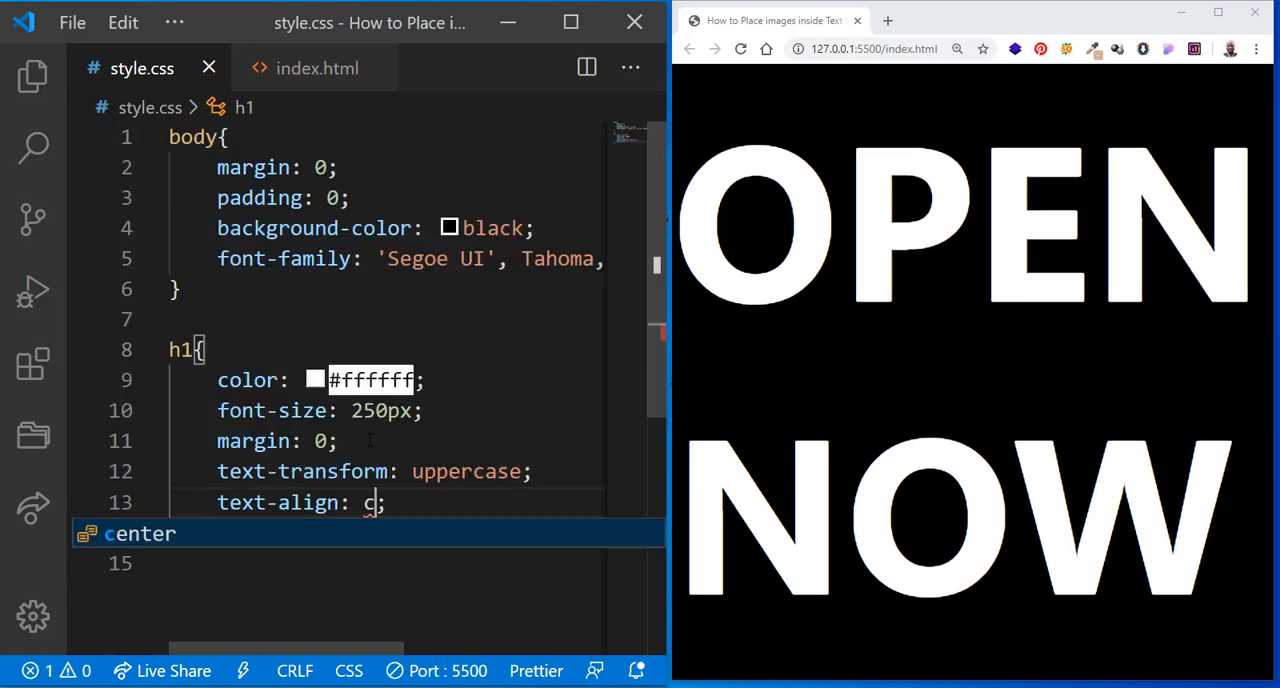
key(Tab)
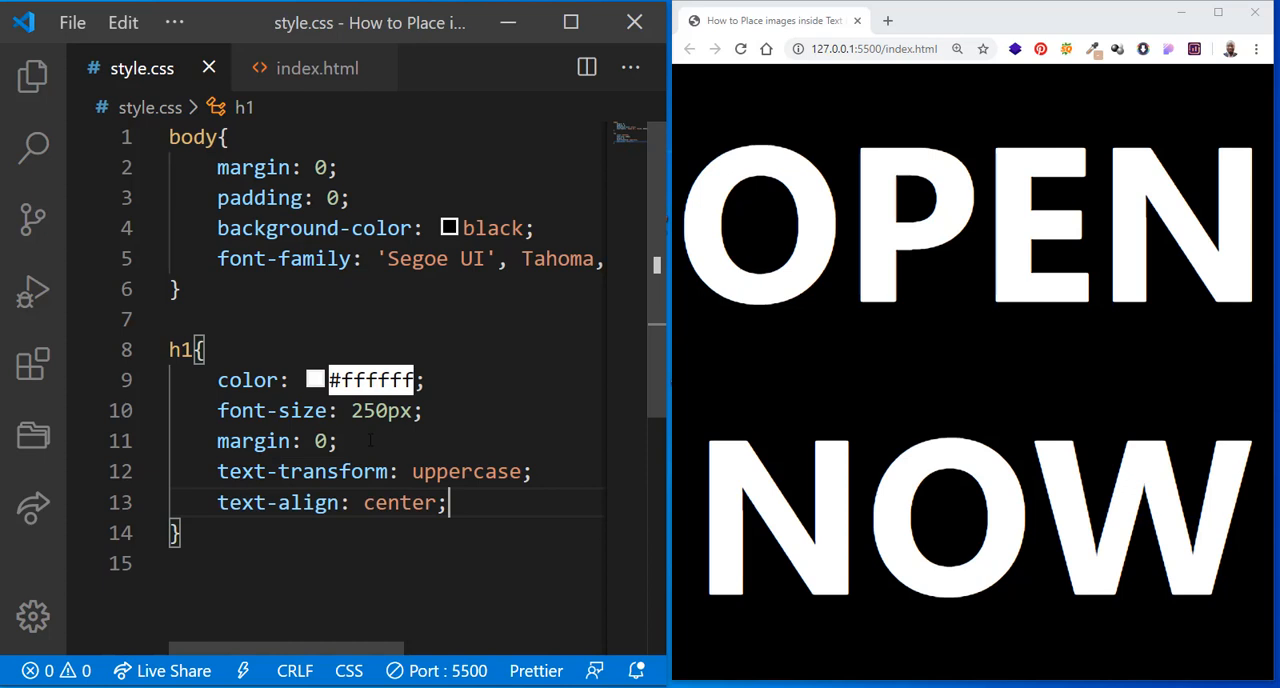
key(Enter)
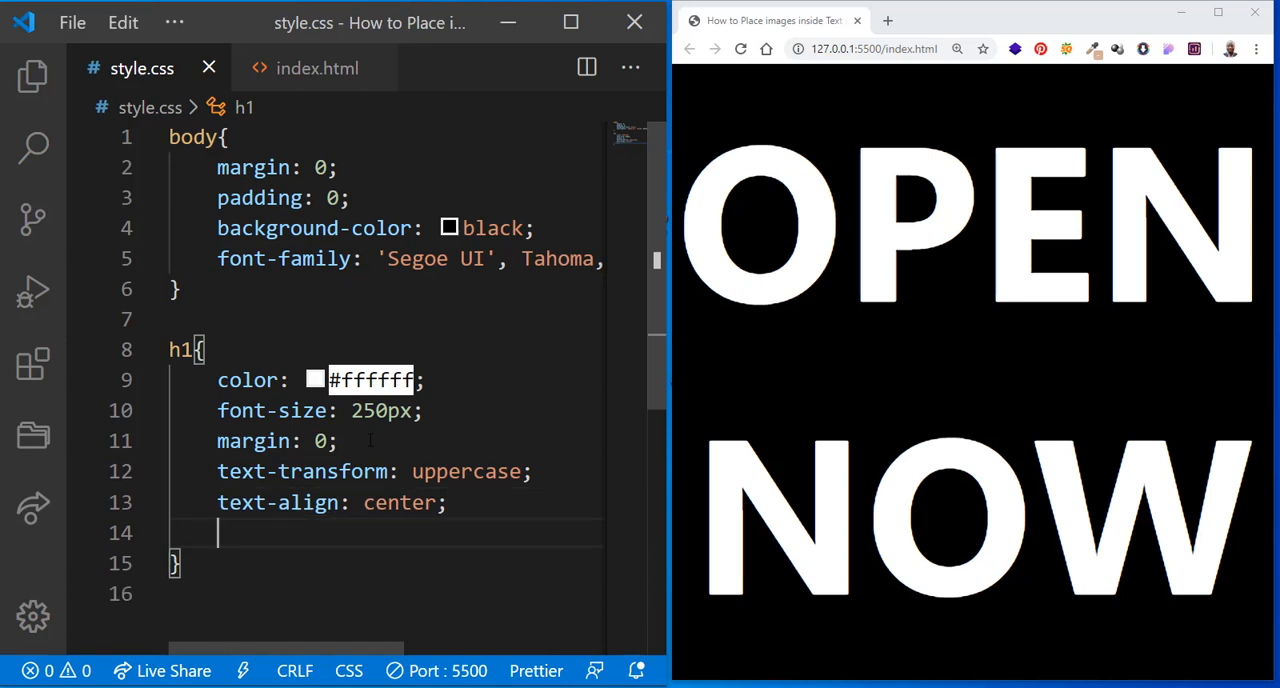
text(background-image: ;)
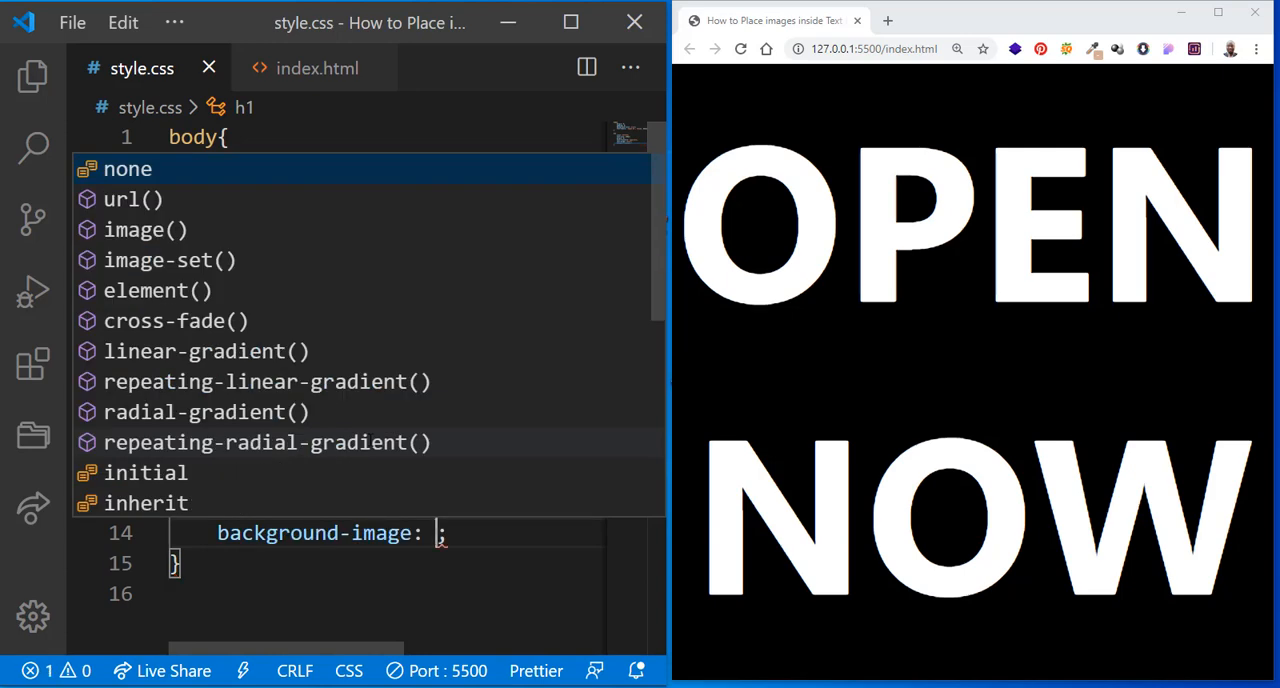
Set h1 background-image to url("bg.jpeg") with background-size cover and background-position center
click(133, 199)
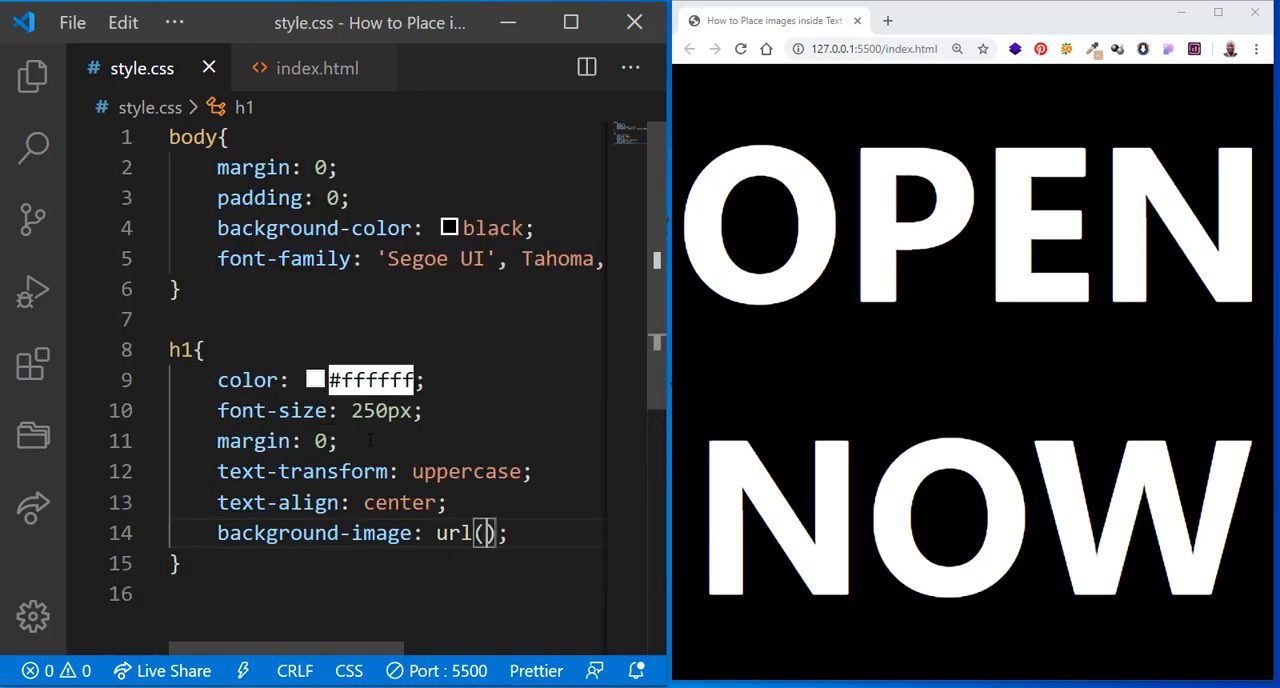
text("bg")
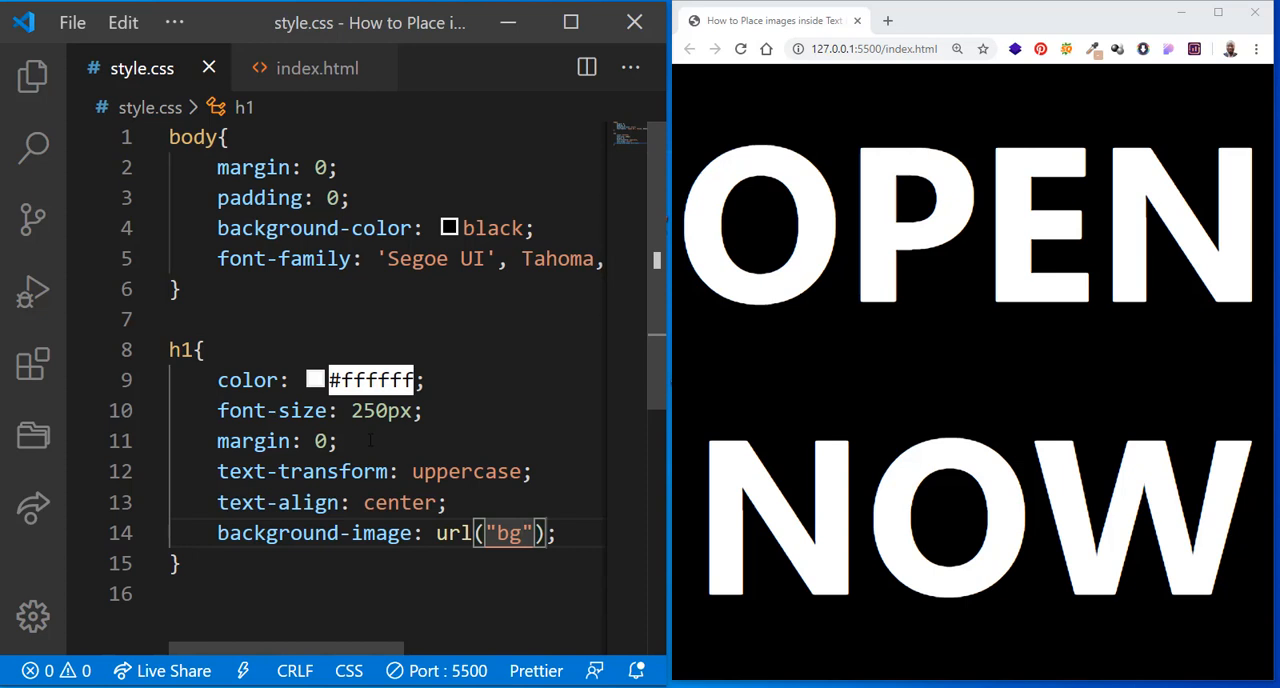
text(.jep)
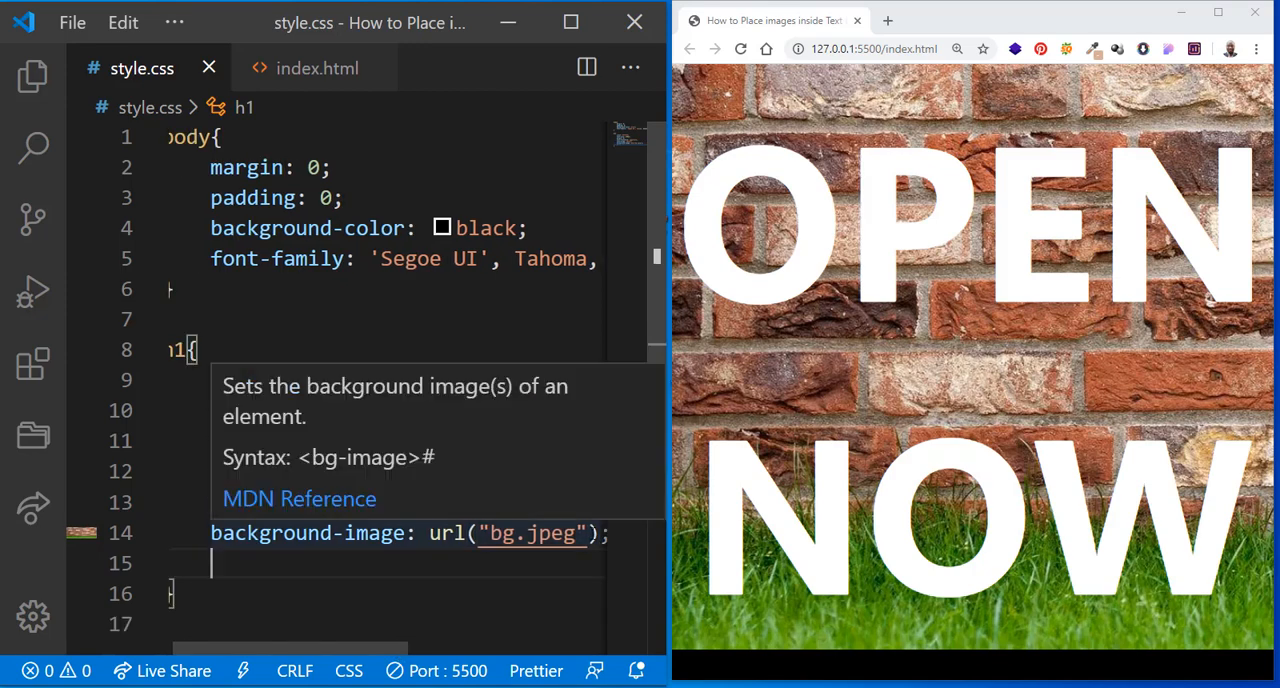
text(background-size: ;)
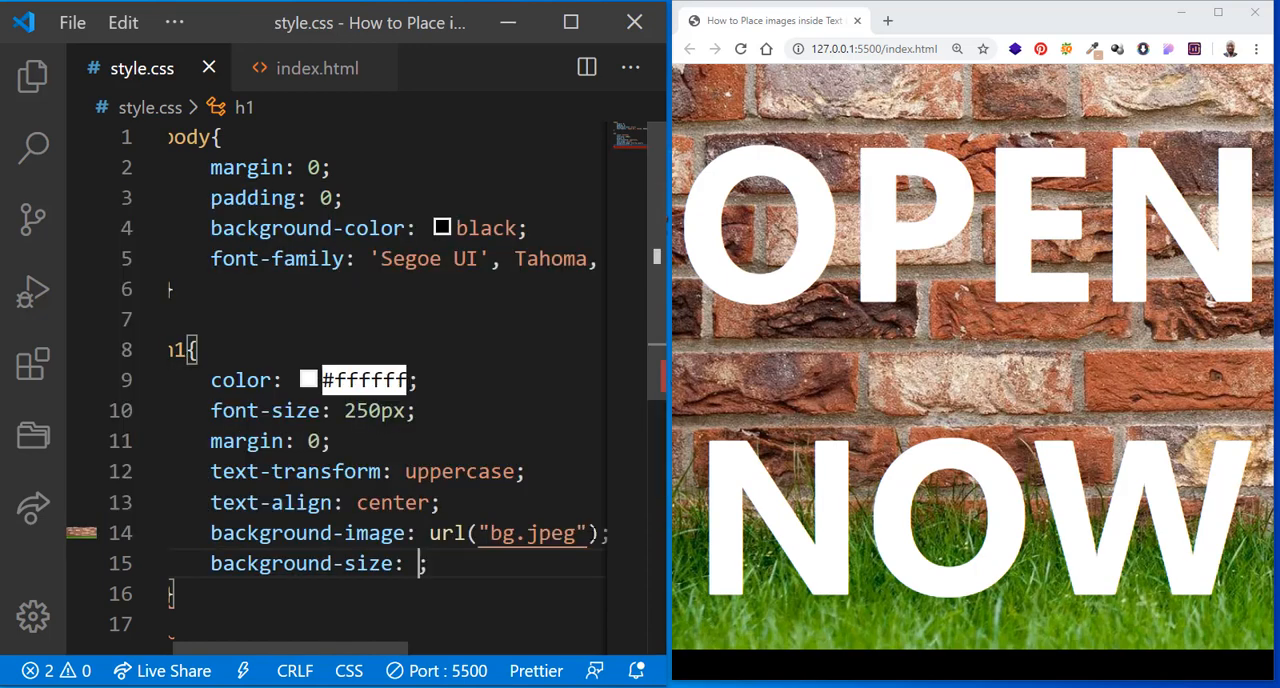
text(cover)
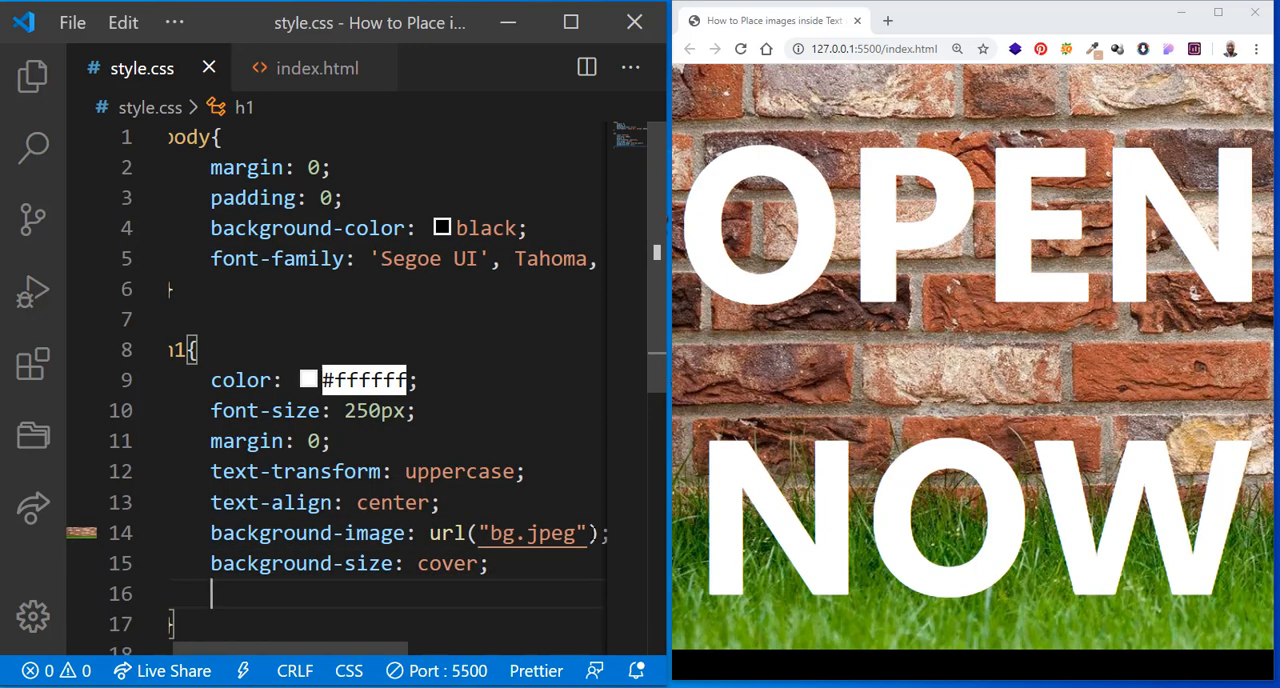
text(background-position: center;)
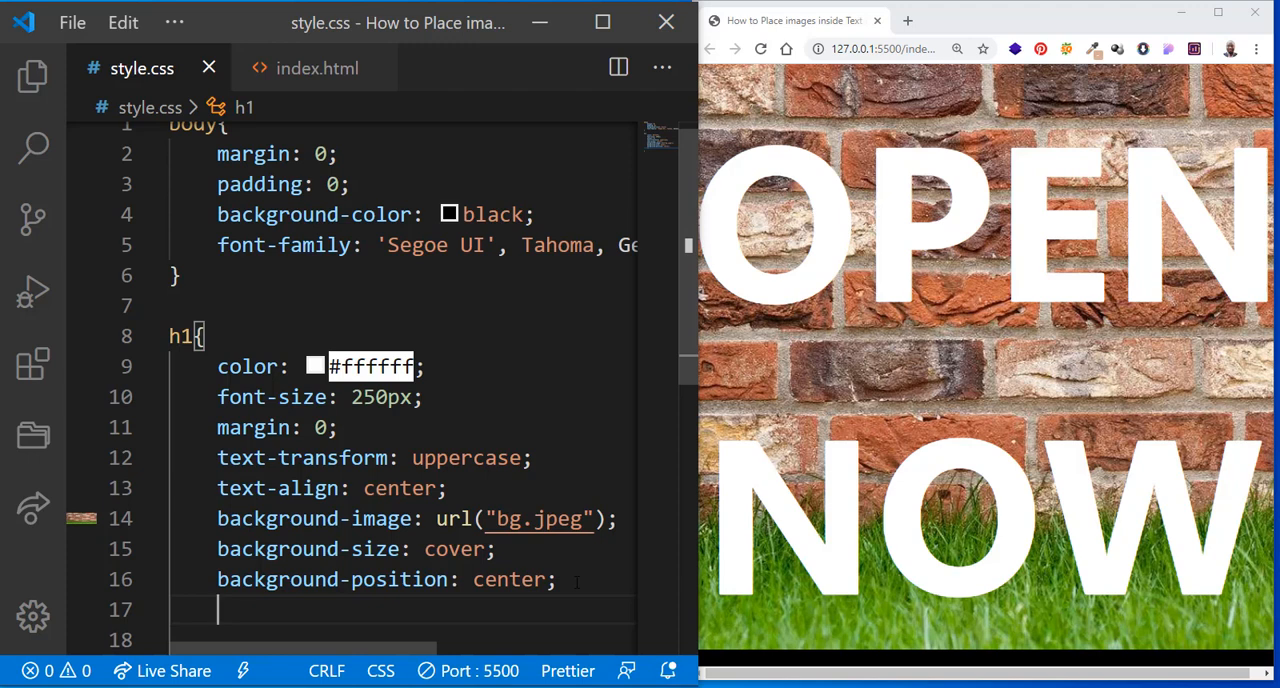
Add -webkit-text-fill-color: transparent and background-clip: text (plus -webkit- prefix) to h1, then save
text(-we)
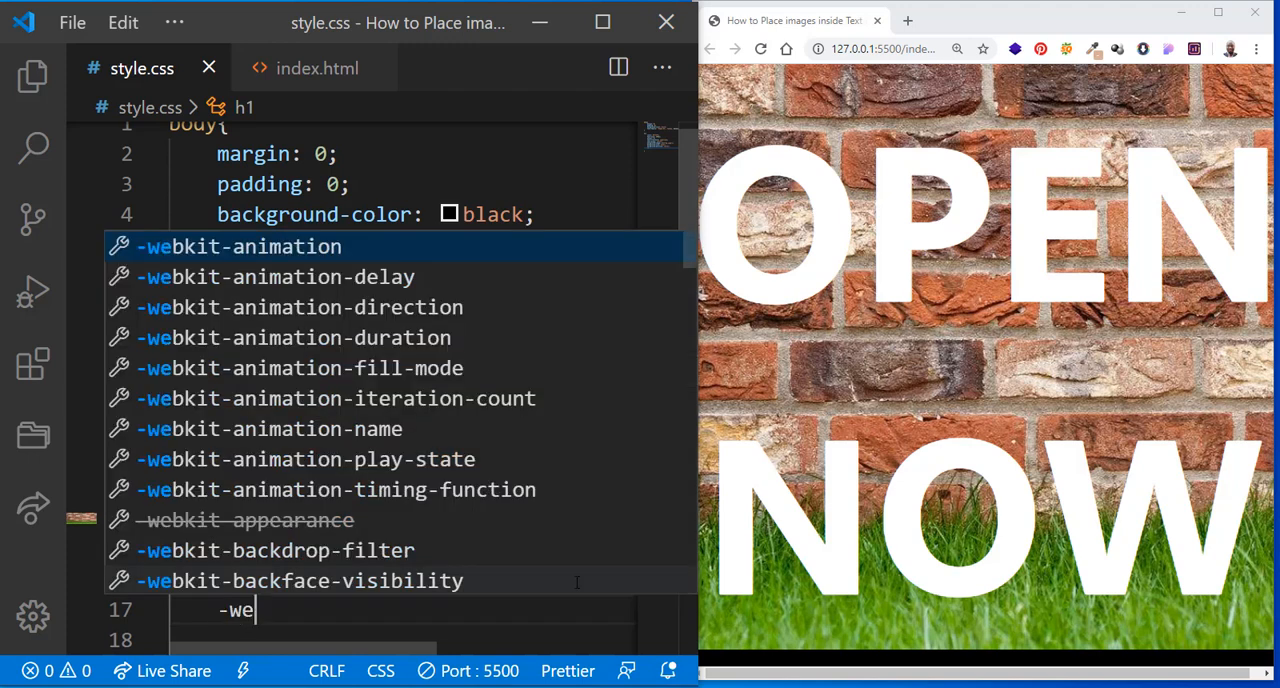
text(b)
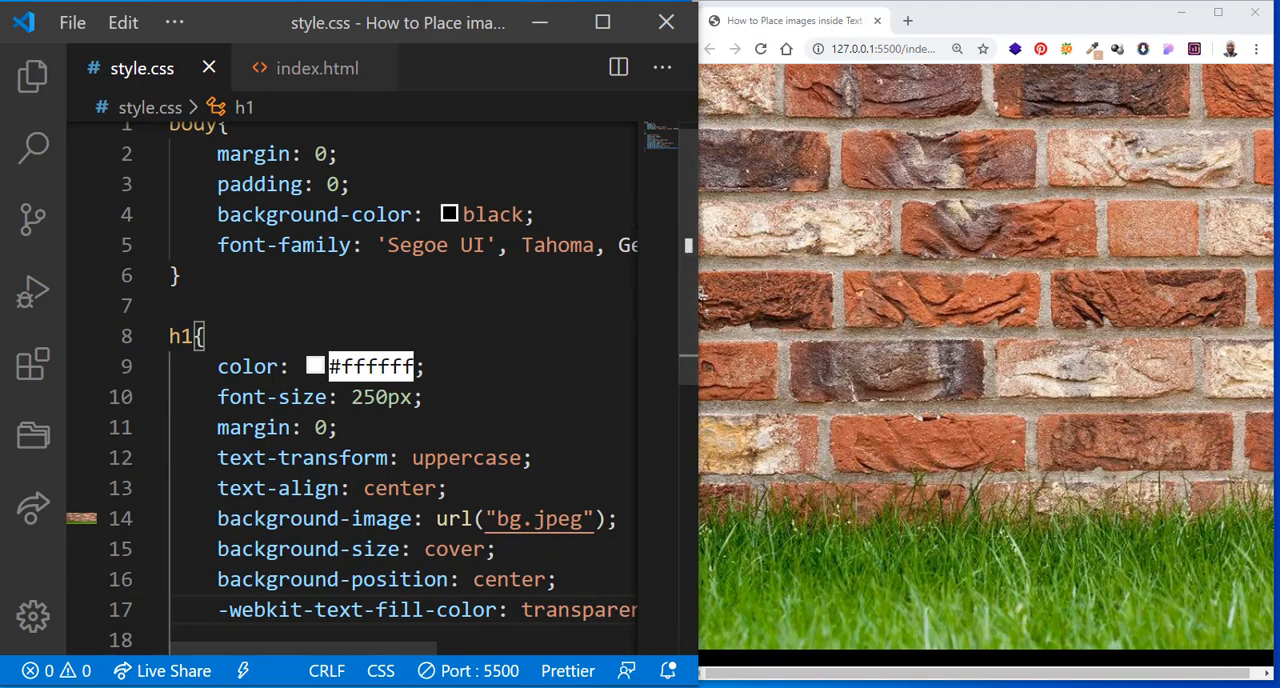
scroll(down, 3)
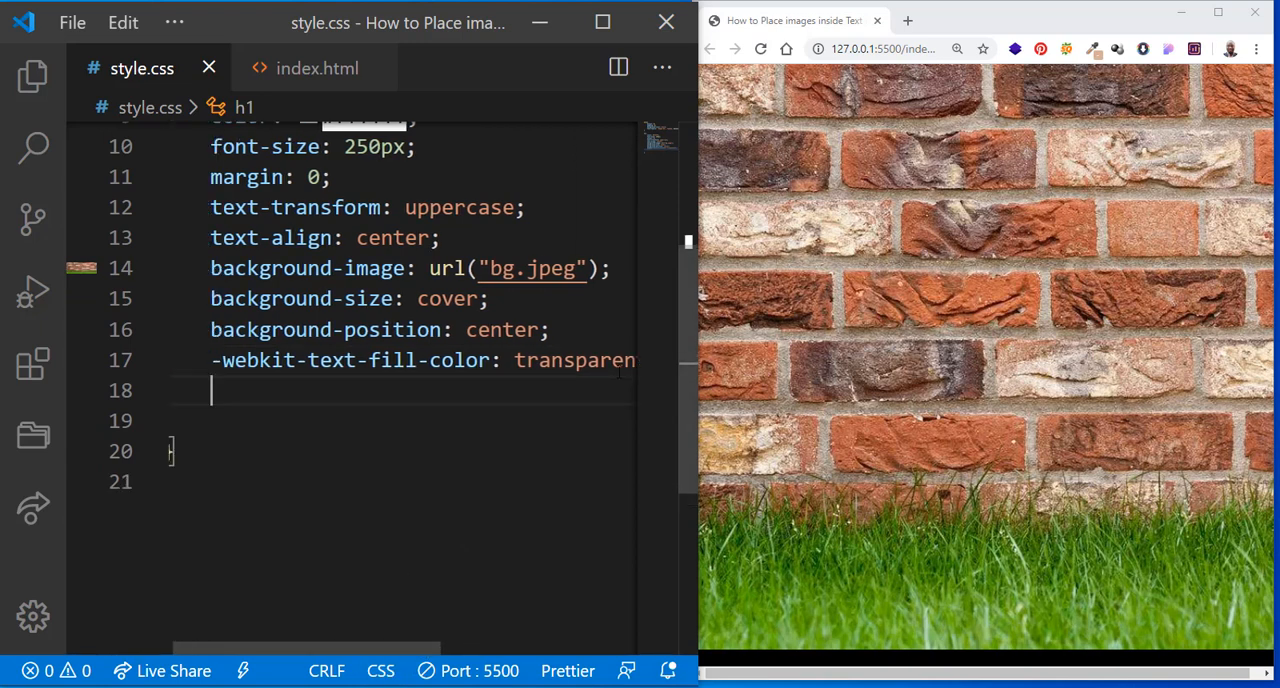
text(back)
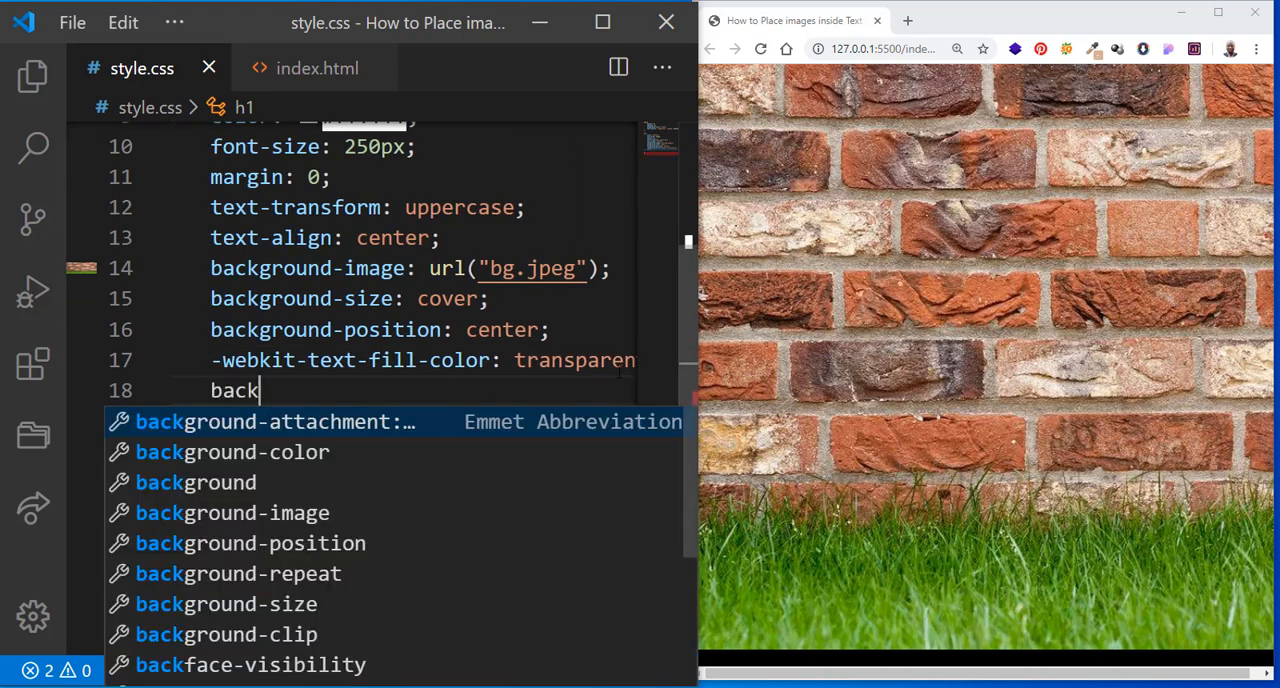
text(ground-clip: ;)
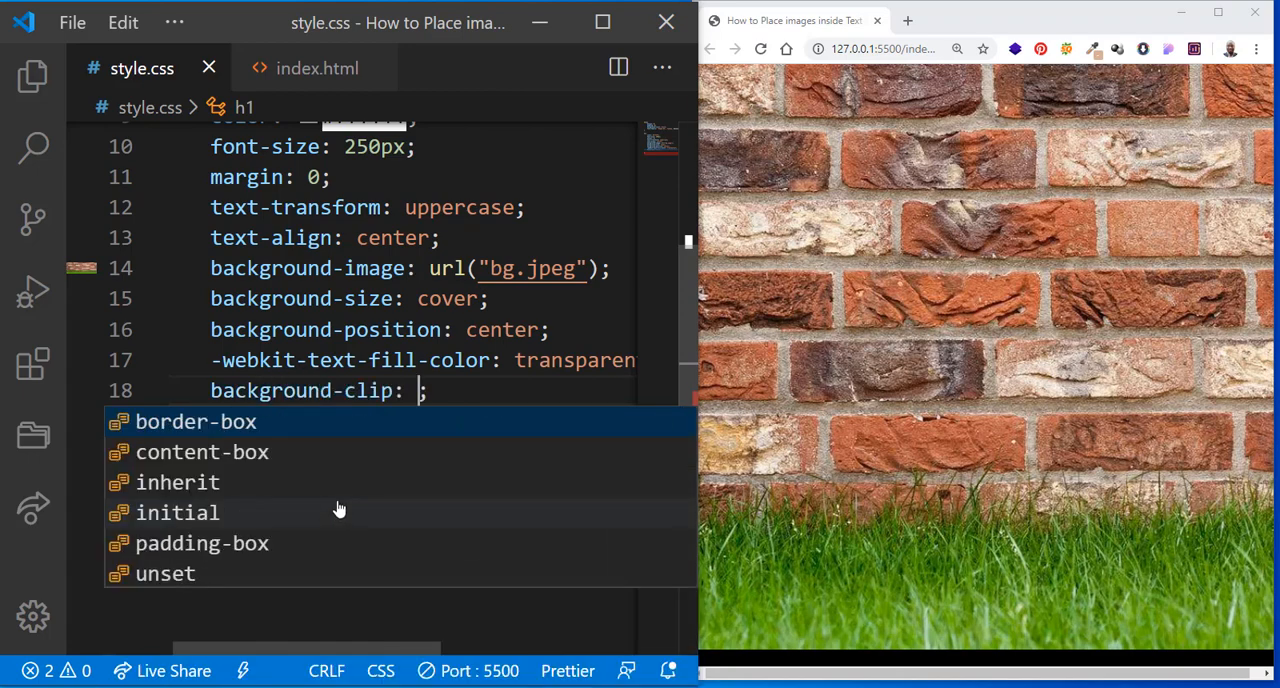
text(text)
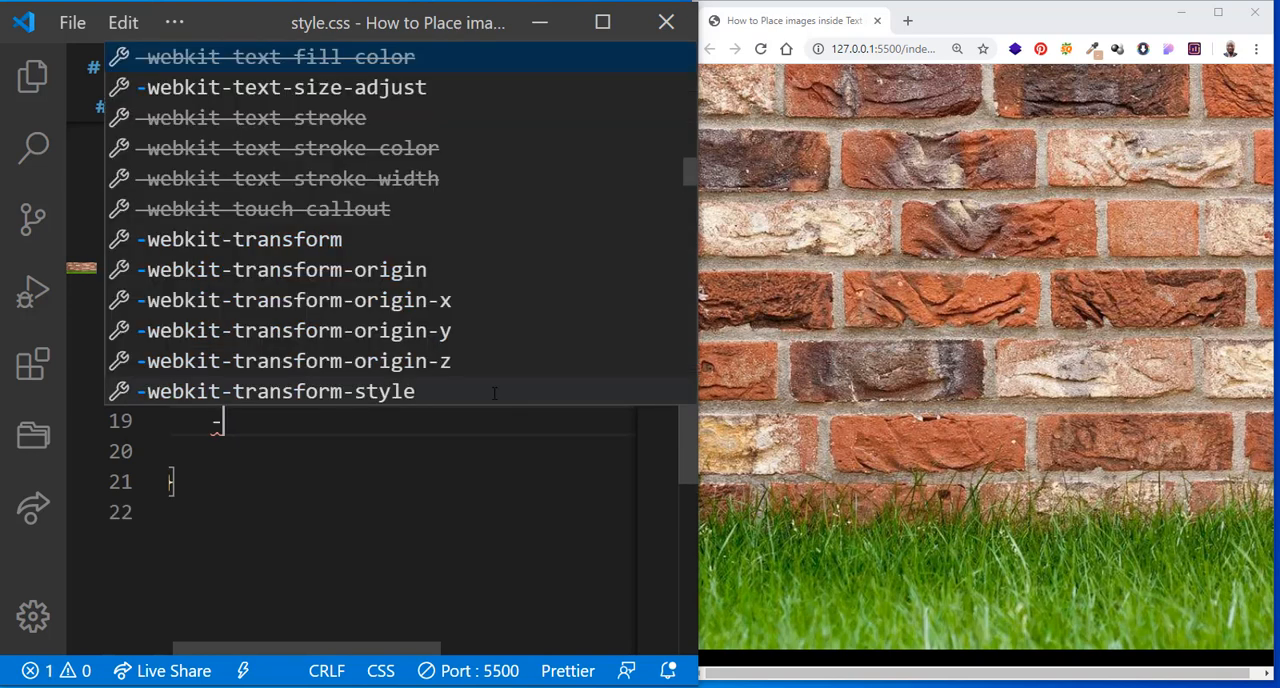
text(-webkit)
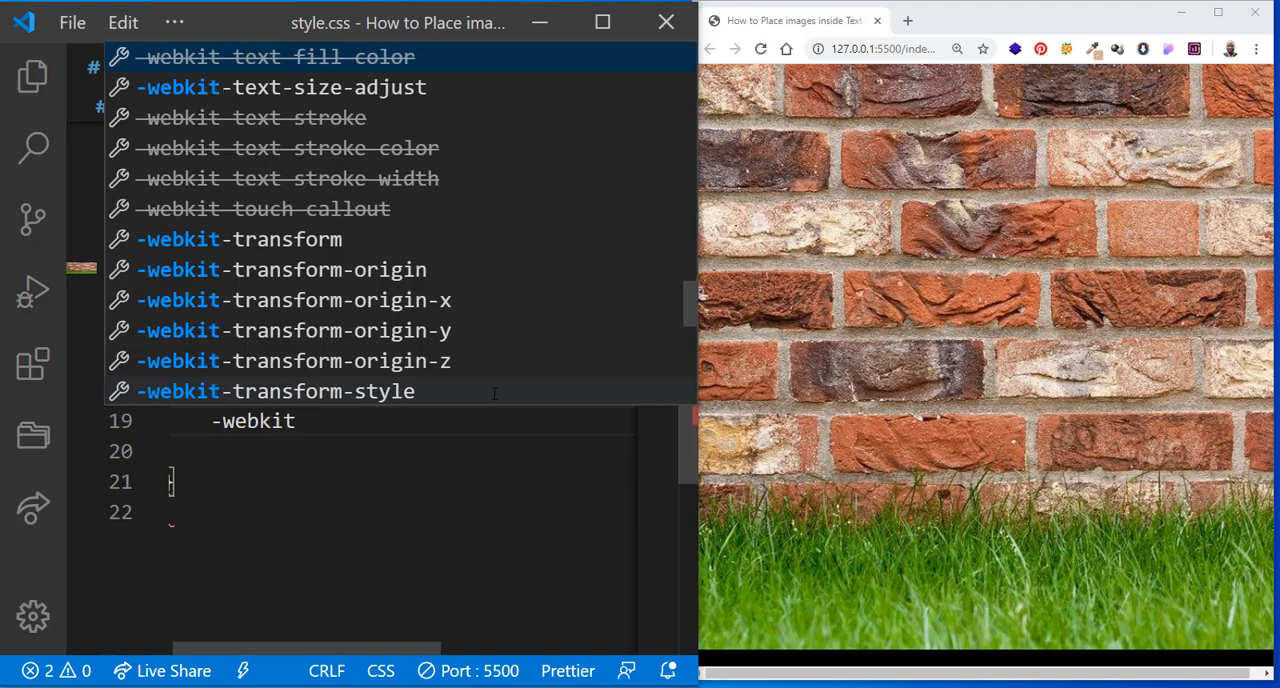
text(-background-clip: text;)
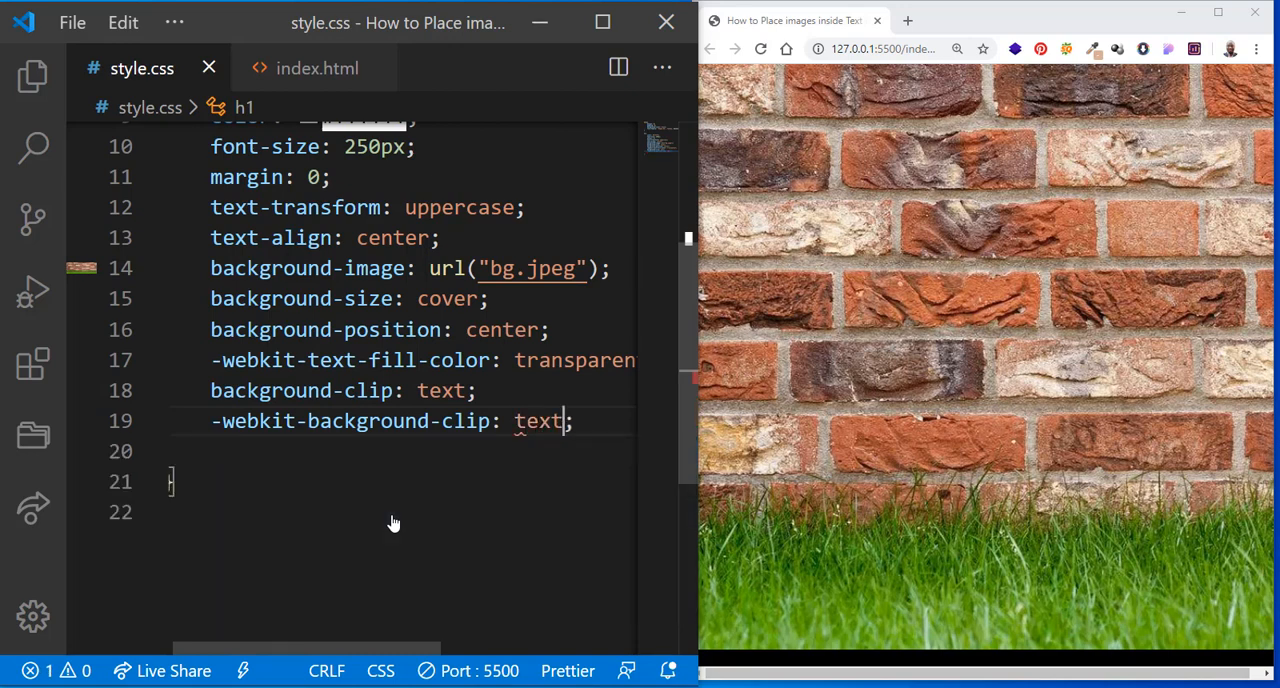
key(ctrl+s)
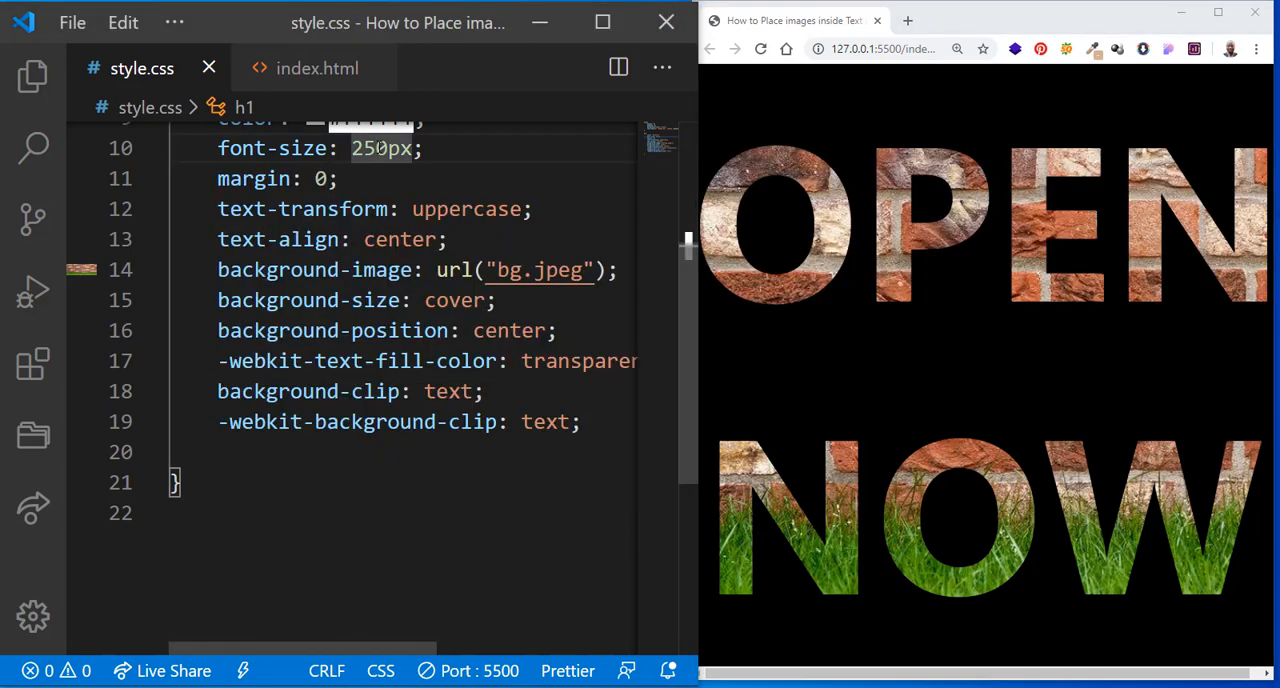
Set the h1 to font-weight 900 at 200px and view the page in maximized Chrome
text(300)
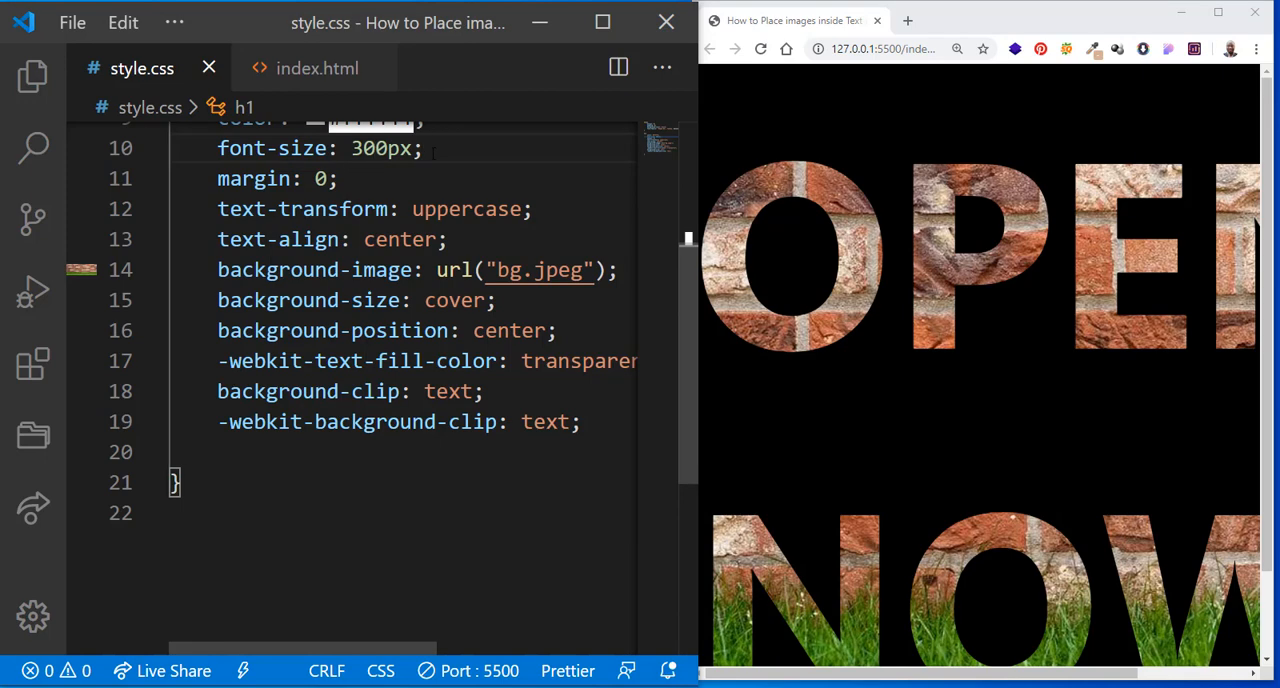
text(font-weight: ;)
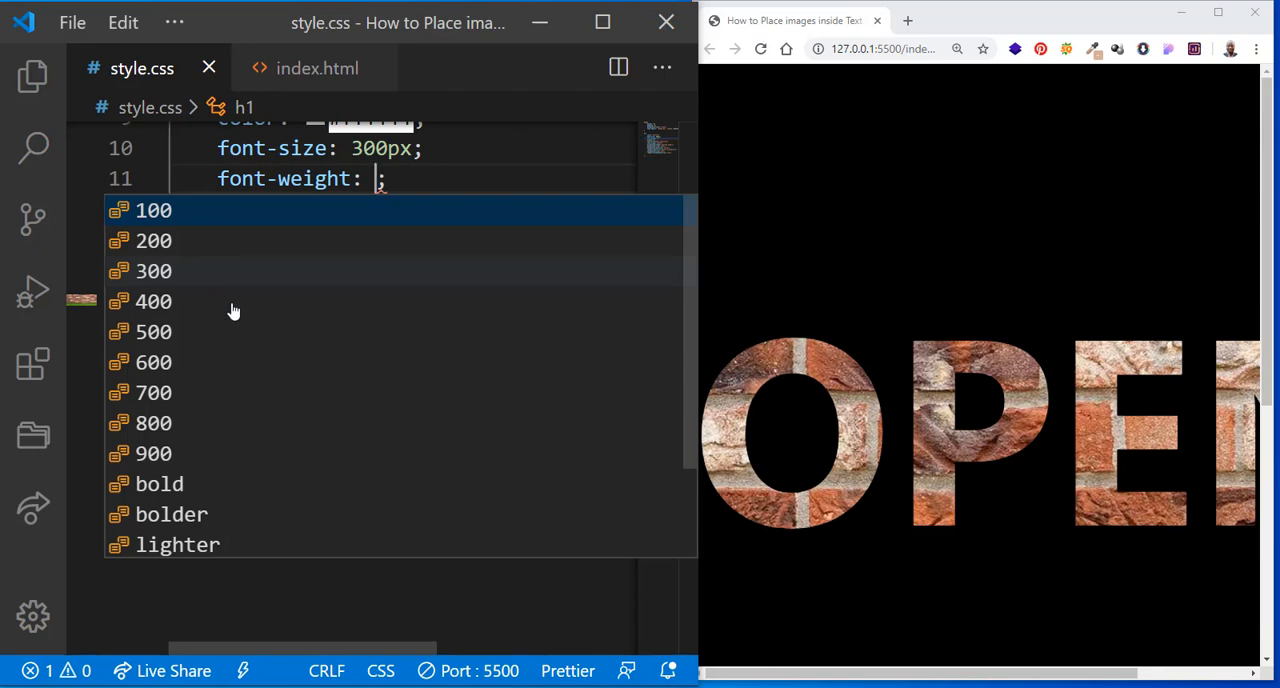
click(153, 453)
text(2)
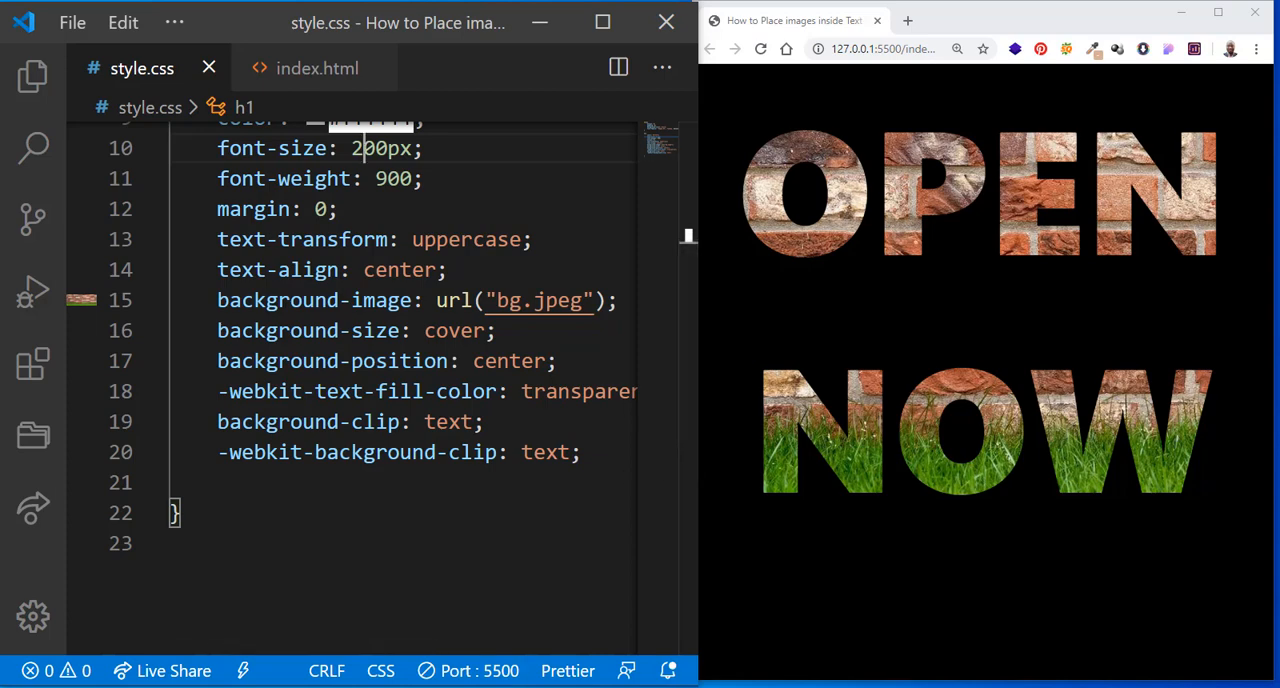
click(1218, 12)
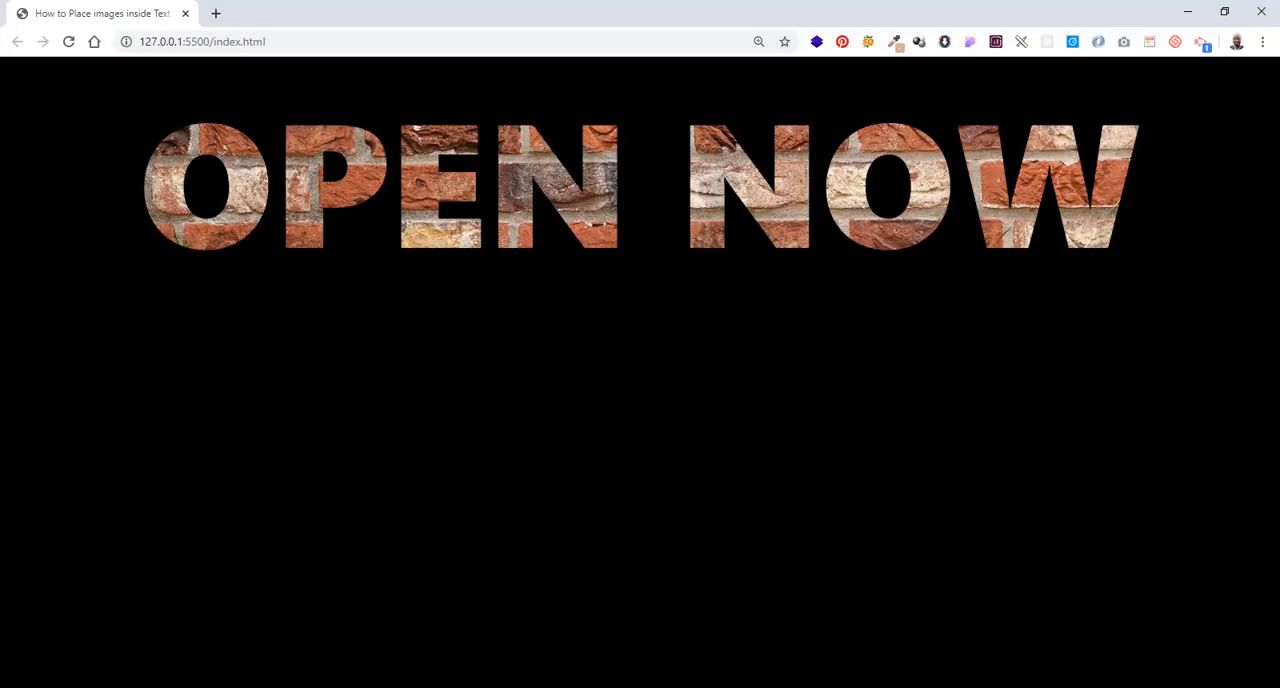